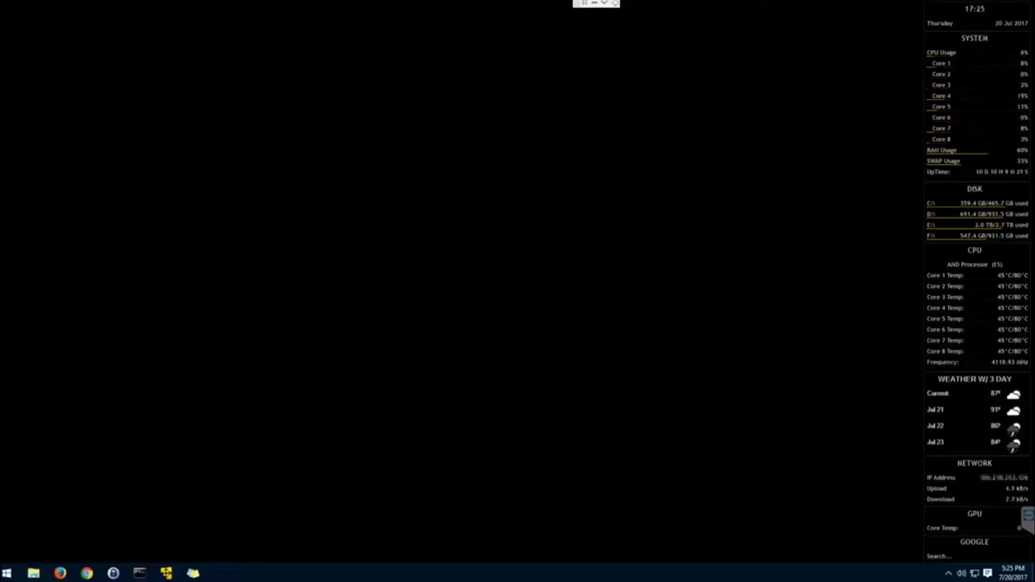
mouse_move(111, 345)
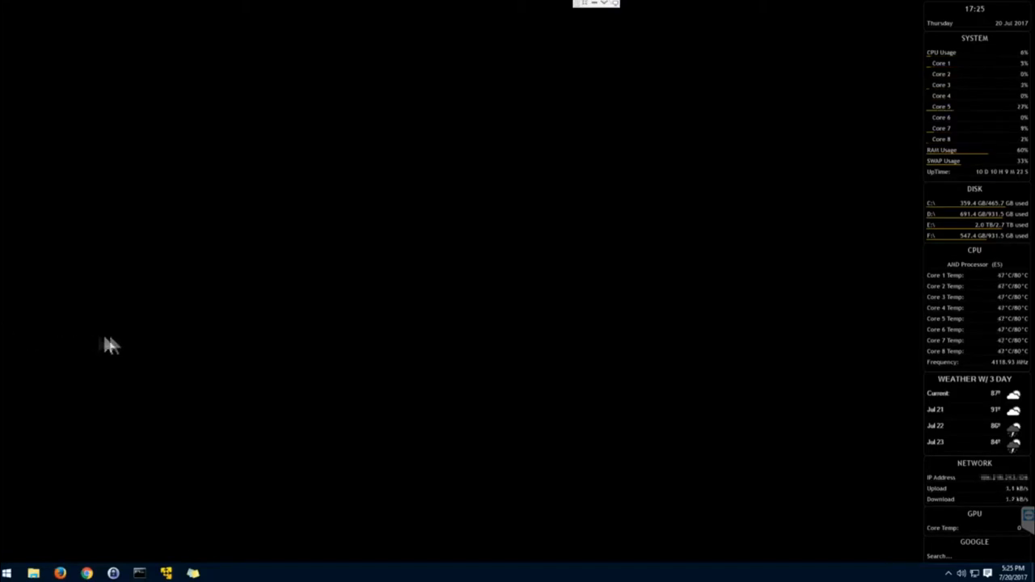
mouse_move(194, 326)
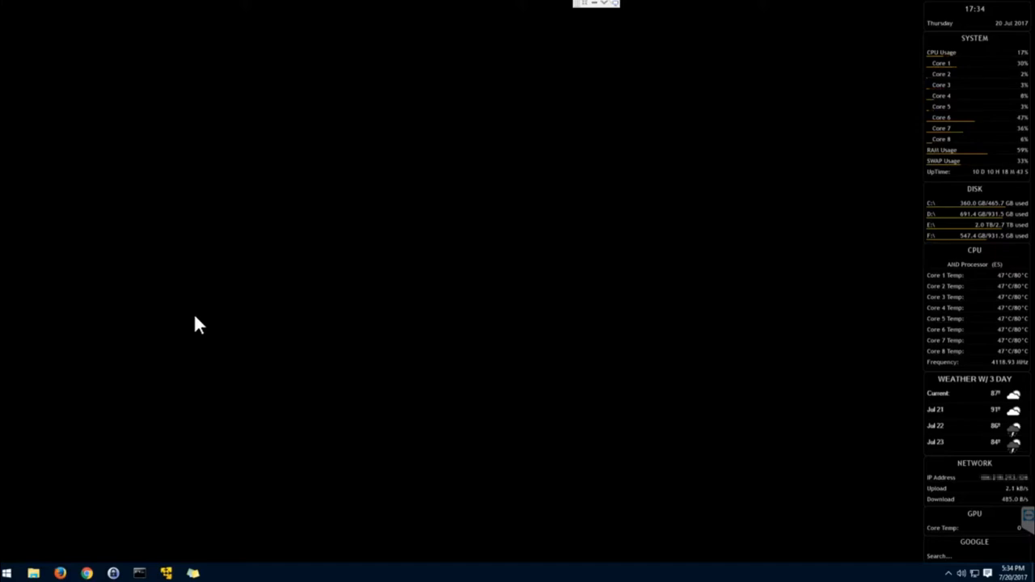
mouse_move(258, 314)
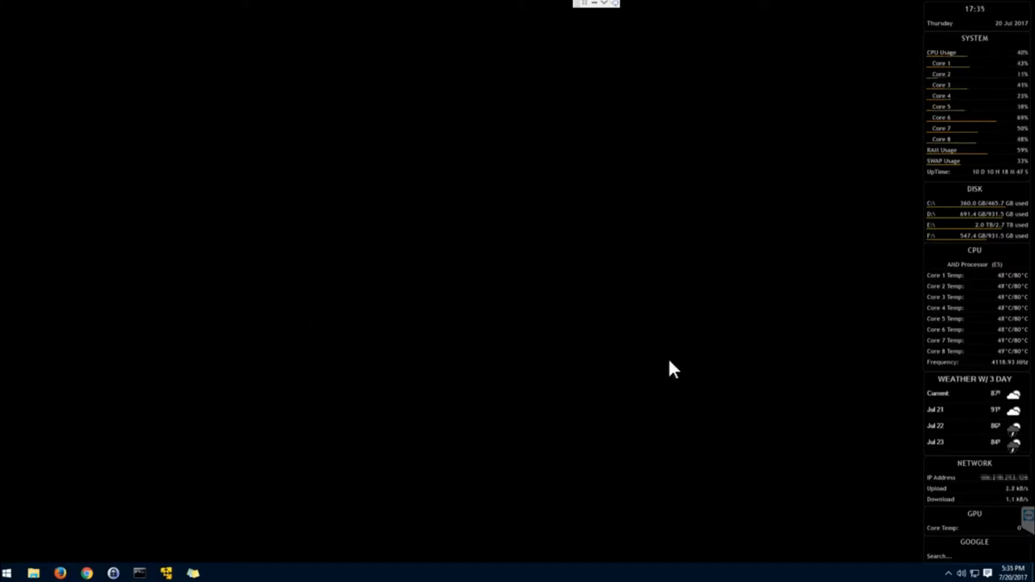
mouse_move(802, 325)
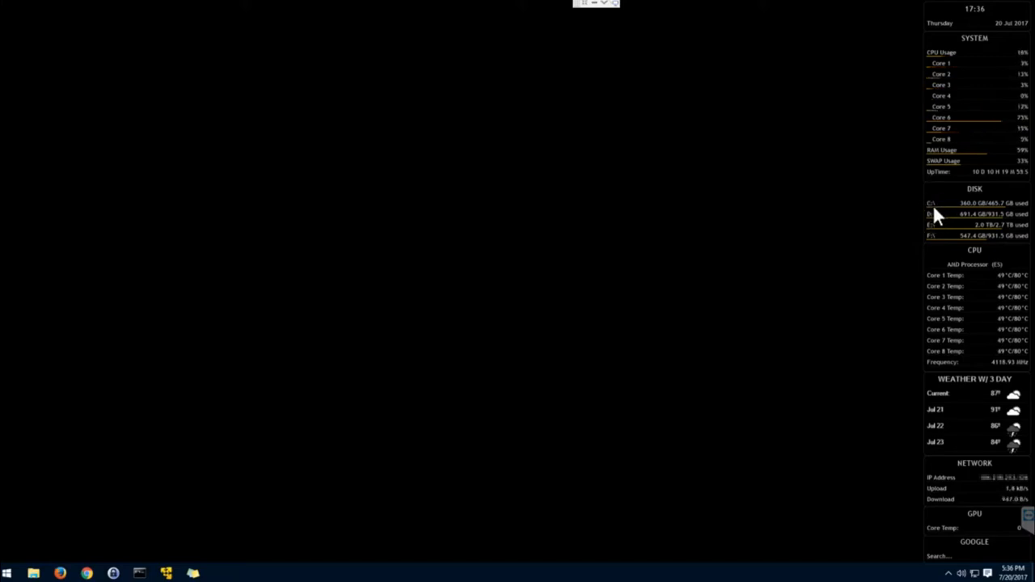
mouse_move(889, 204)
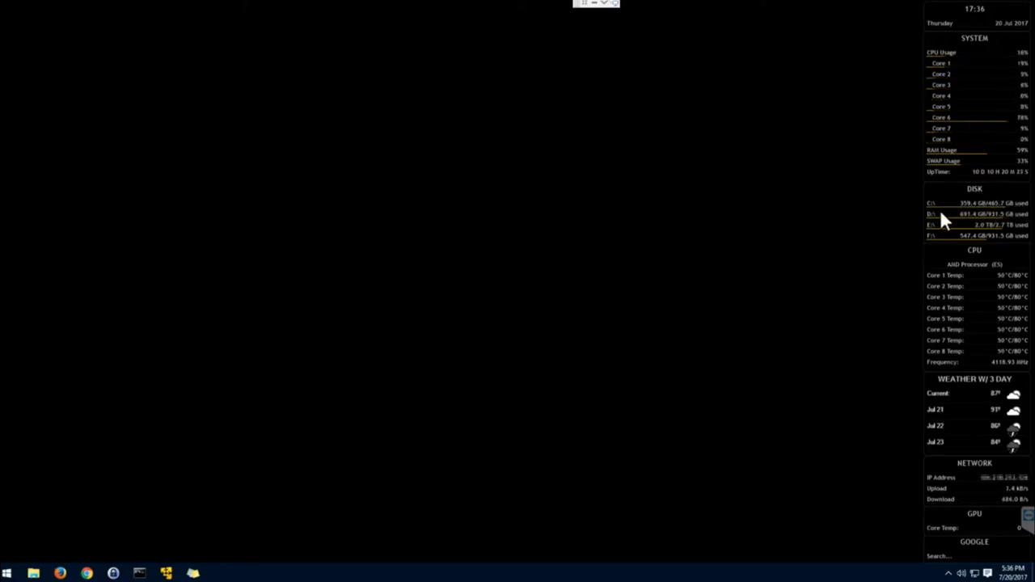
mouse_move(869, 207)
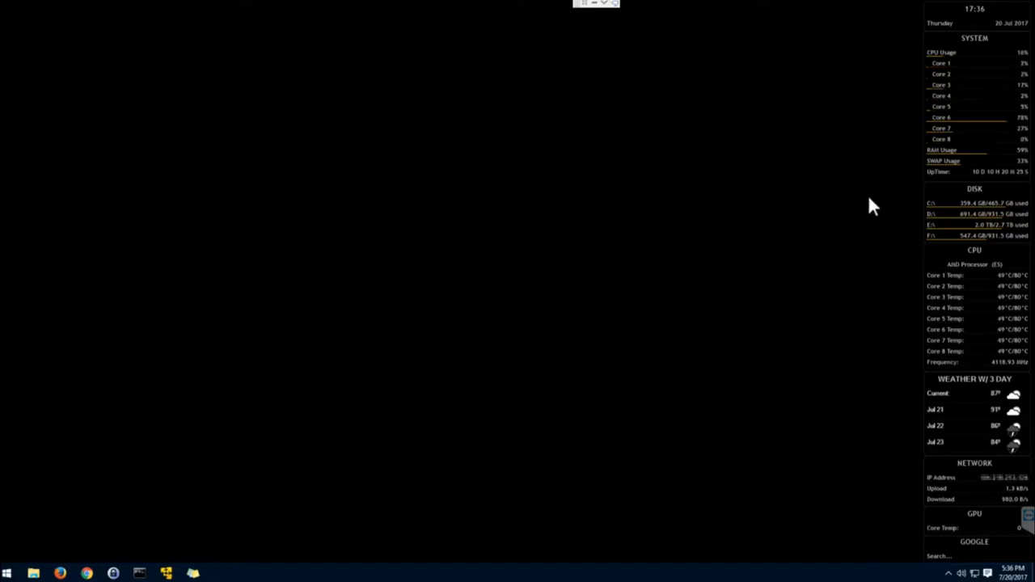
mouse_move(925, 236)
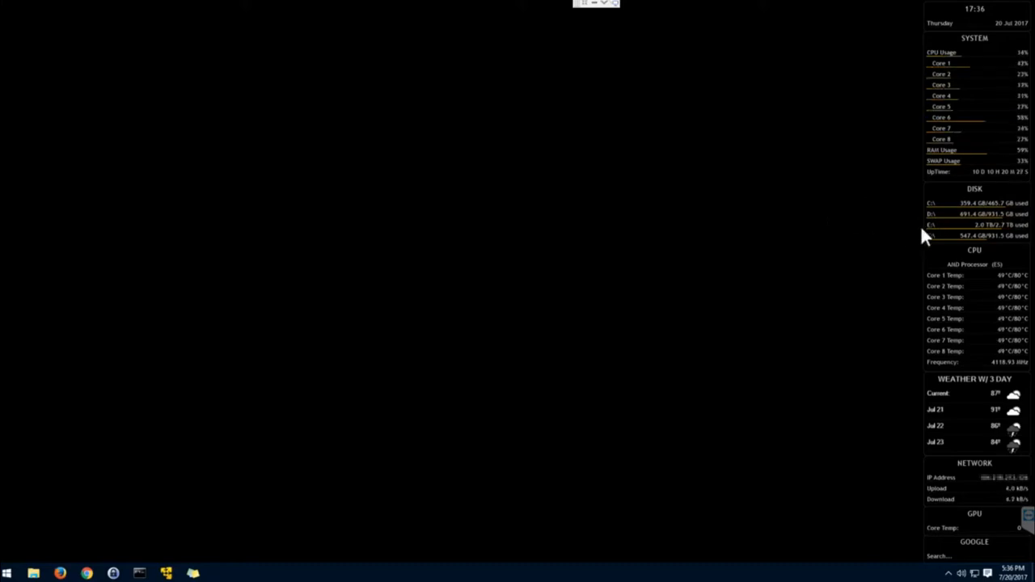
mouse_move(933, 219)
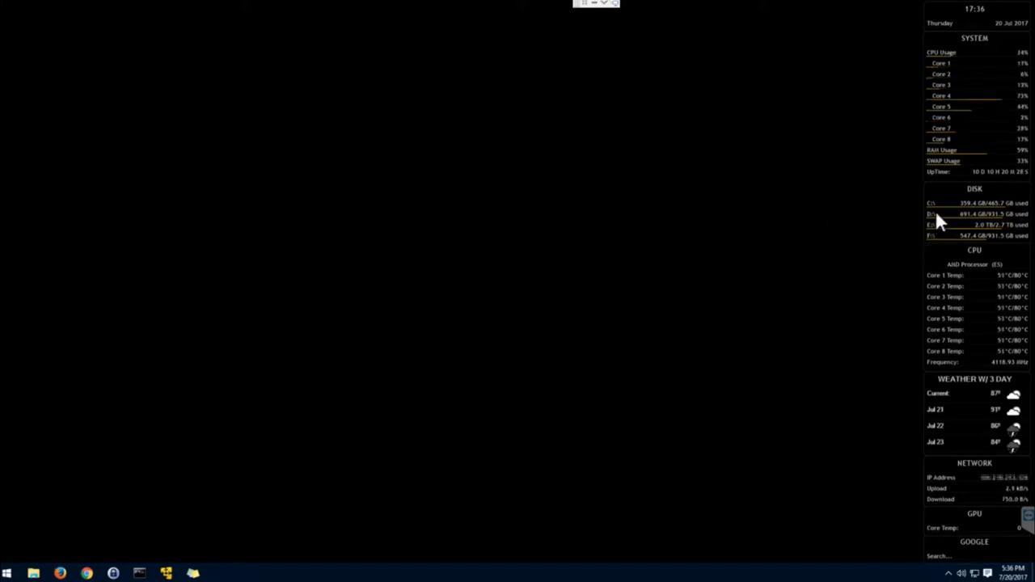
mouse_move(943, 218)
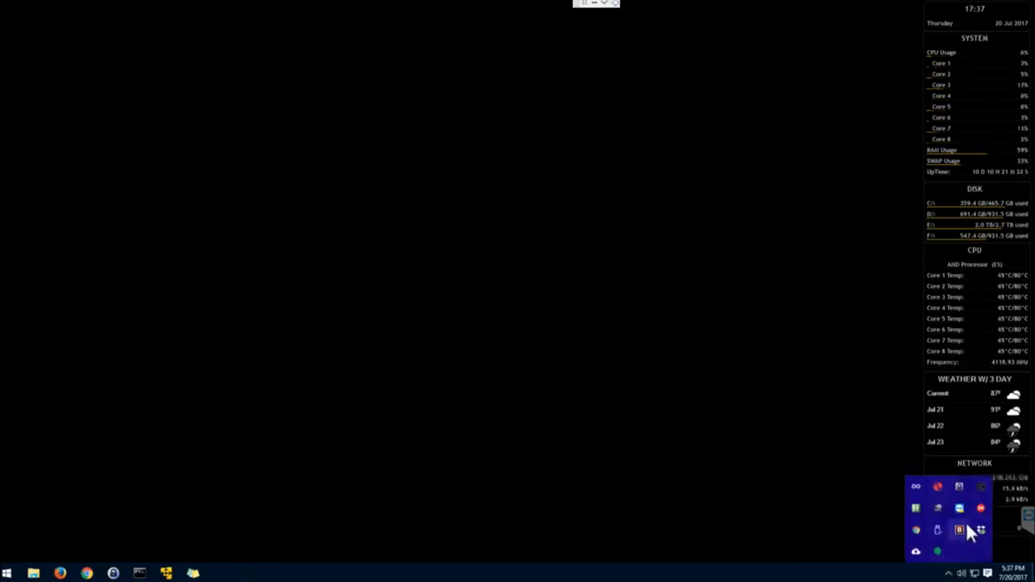
mouse_move(692, 456)
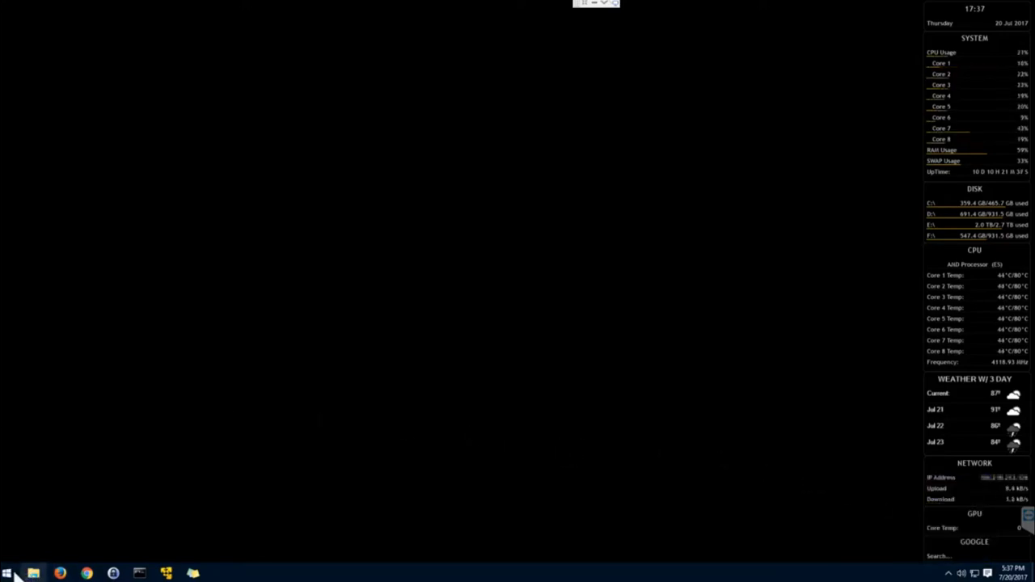
Launch Backblaze Control Panel from the Start menu search
left_click(7, 570)
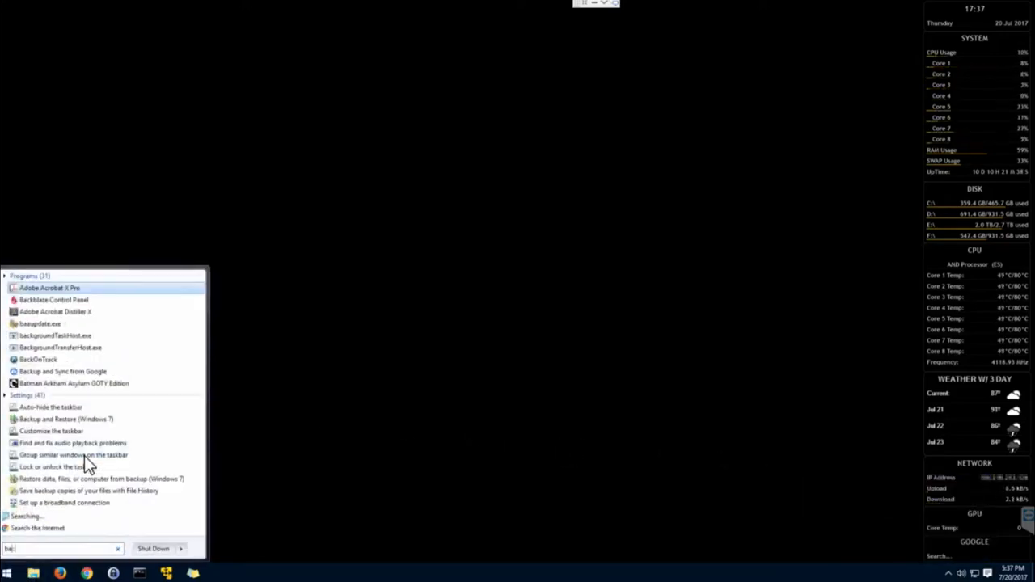
left_click(53, 299)
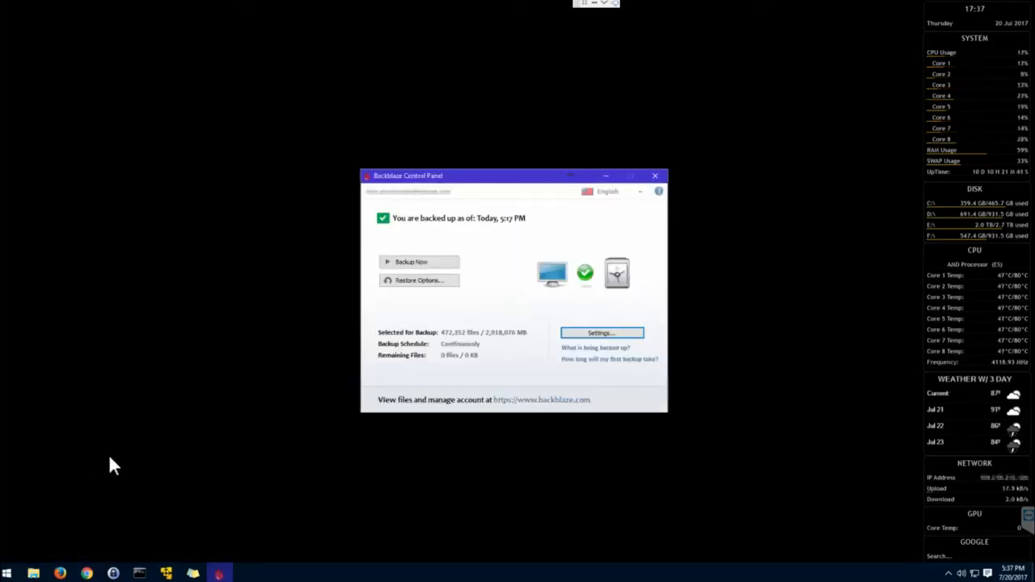
mouse_move(542, 232)
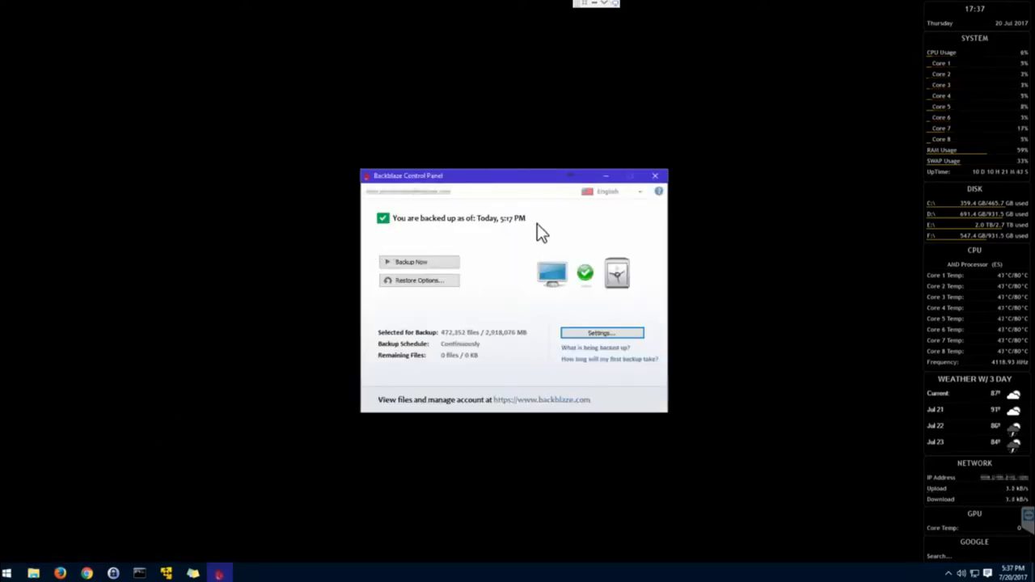
mouse_move(503, 209)
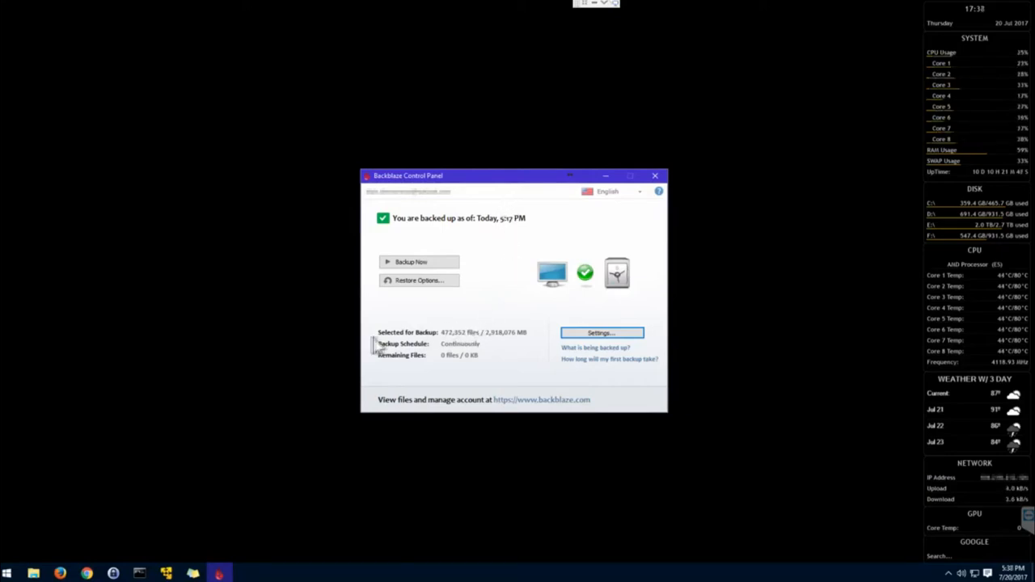
mouse_move(327, 332)
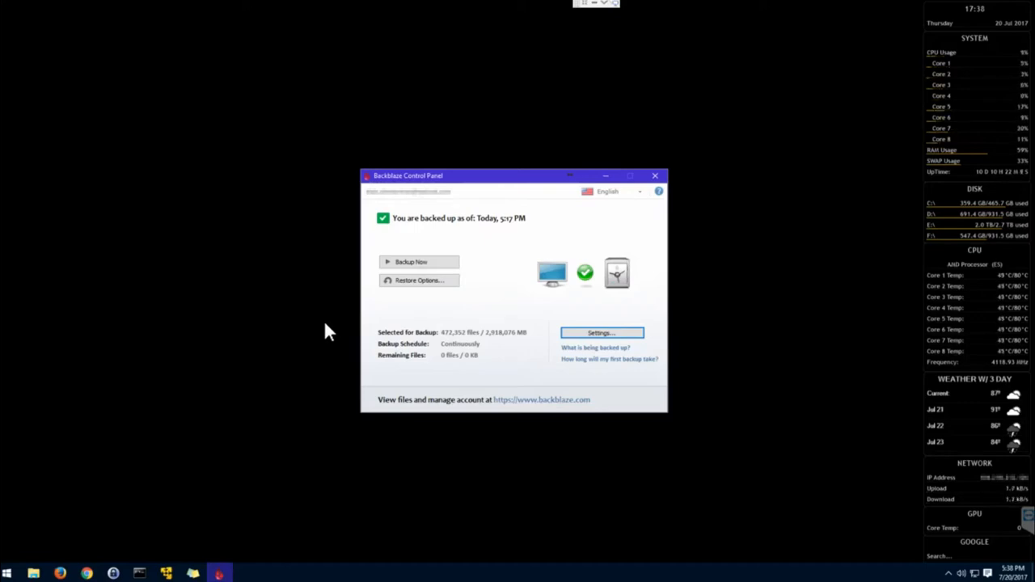
mouse_move(366, 354)
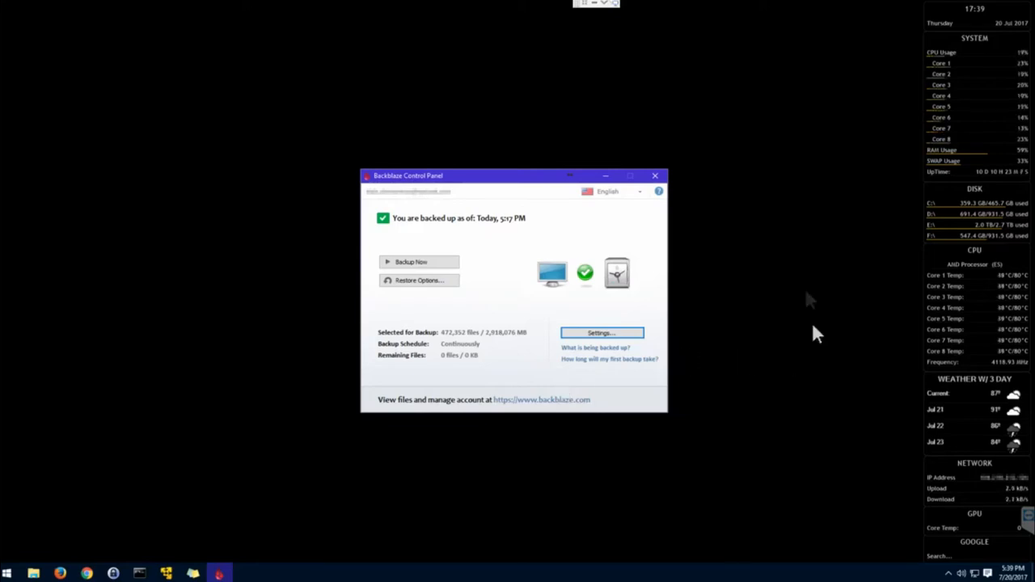
mouse_move(683, 281)
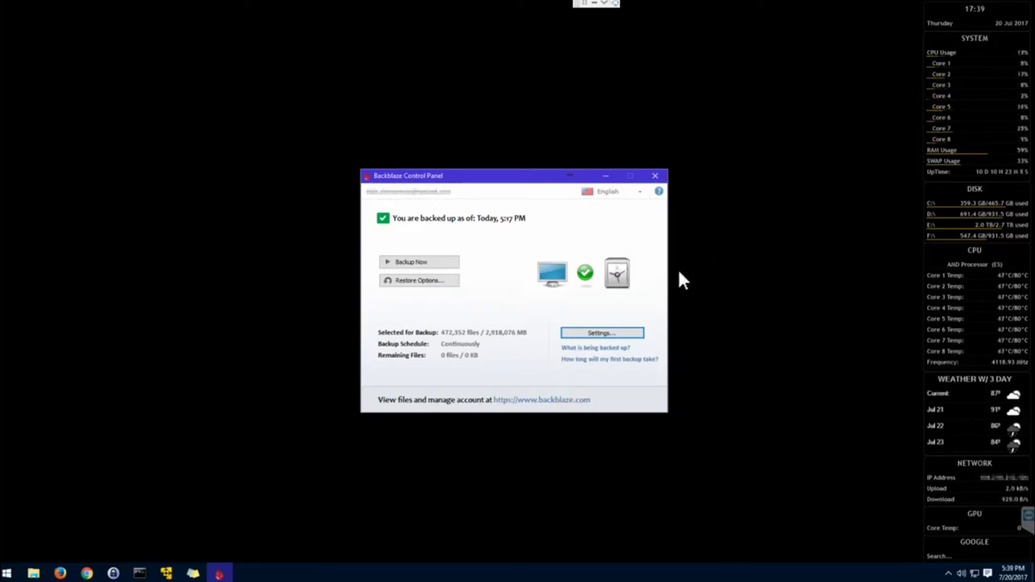
mouse_move(608, 214)
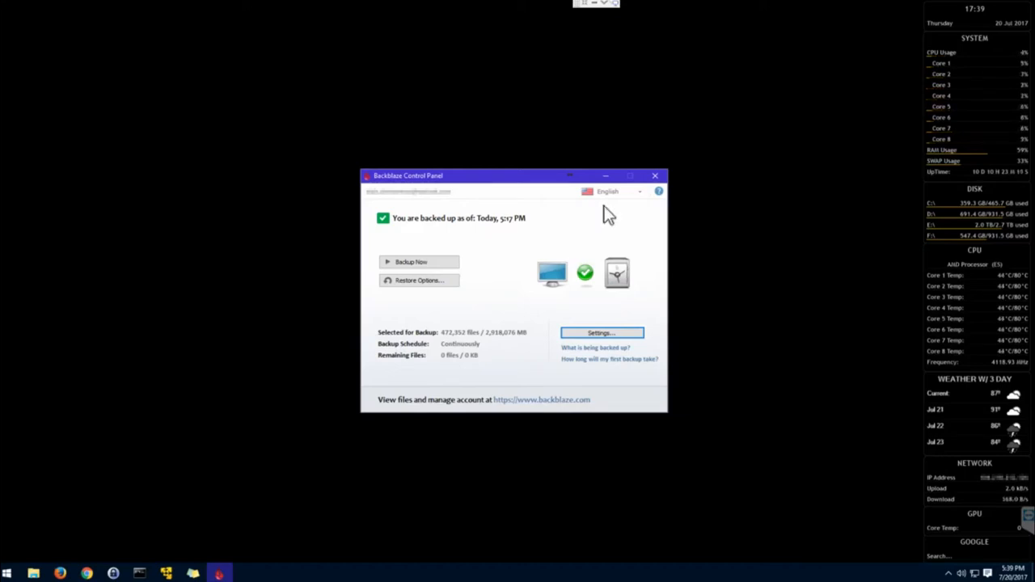
mouse_move(656, 178)
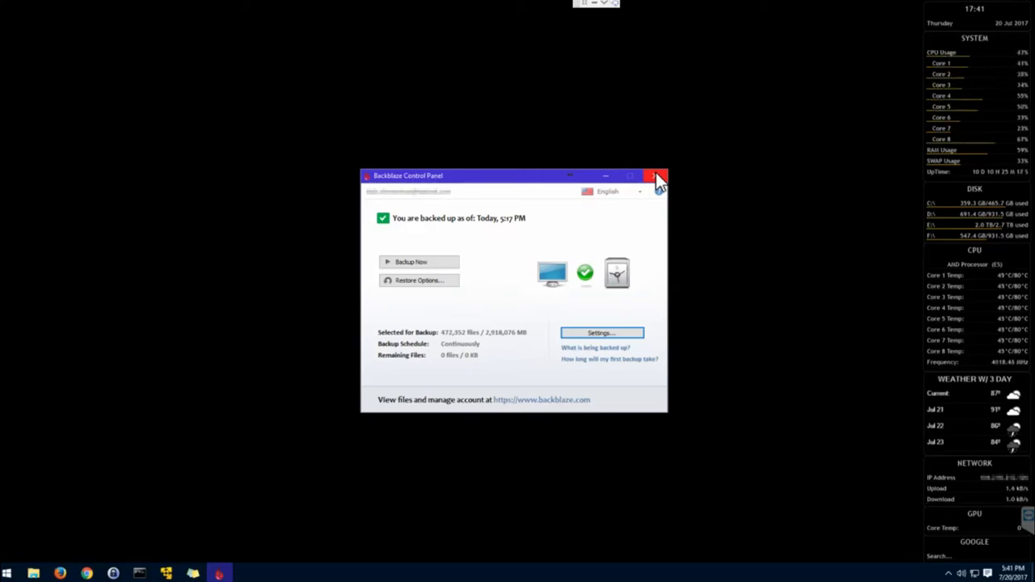
Close the Backblaze window after confirming 'You are backed up' with no remaining files
left_click(655, 174)
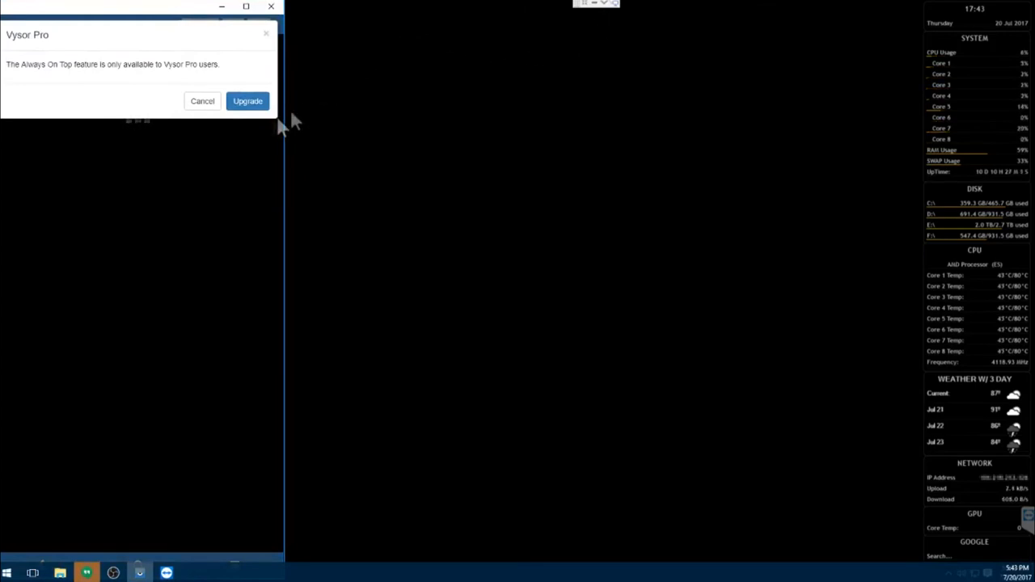
Dismiss the Vysor Pro notice and scroll the phone's app drawer to Google Photos
left_click(202, 100)
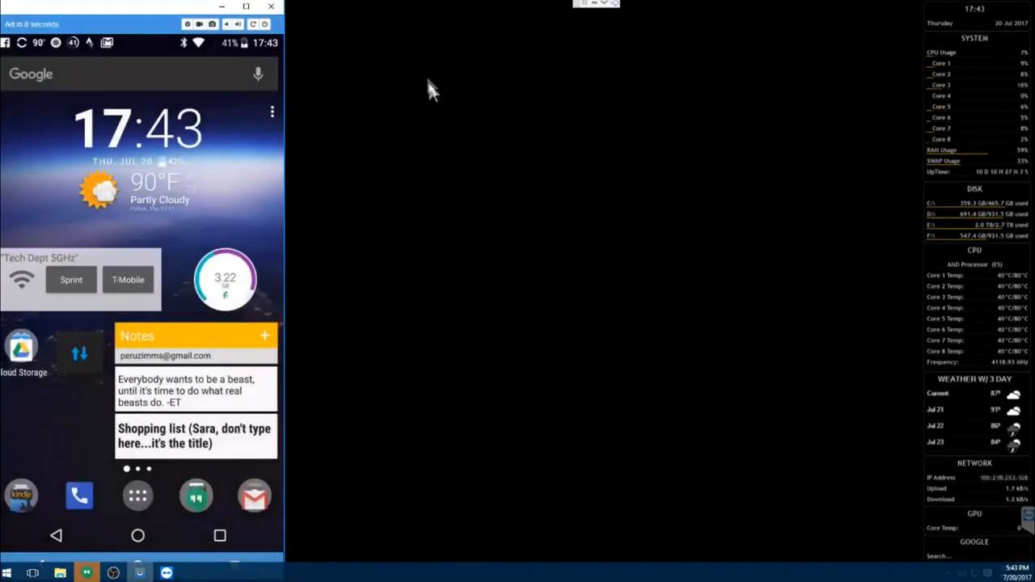
mouse_move(598, 16)
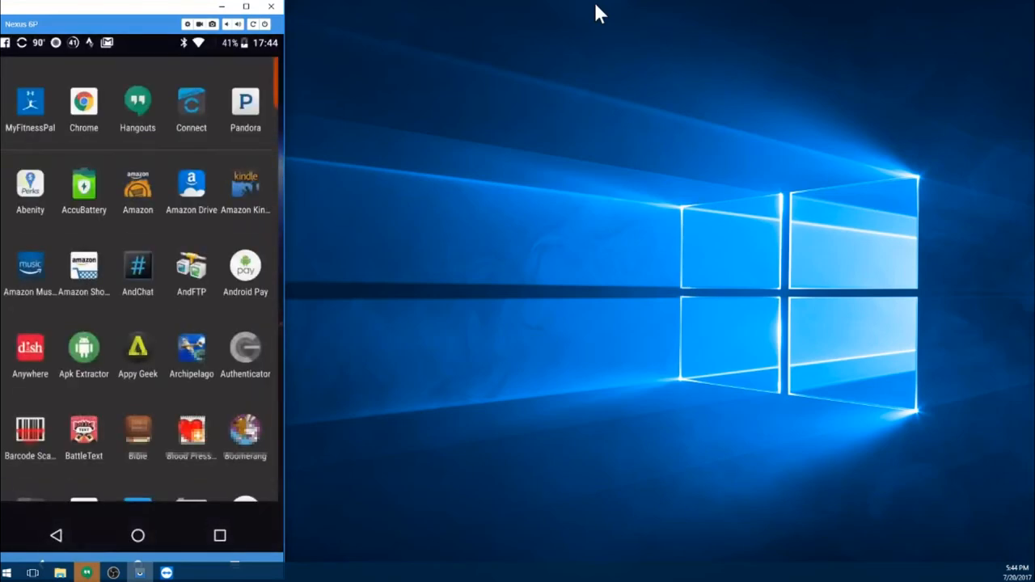
scroll("down", 3)
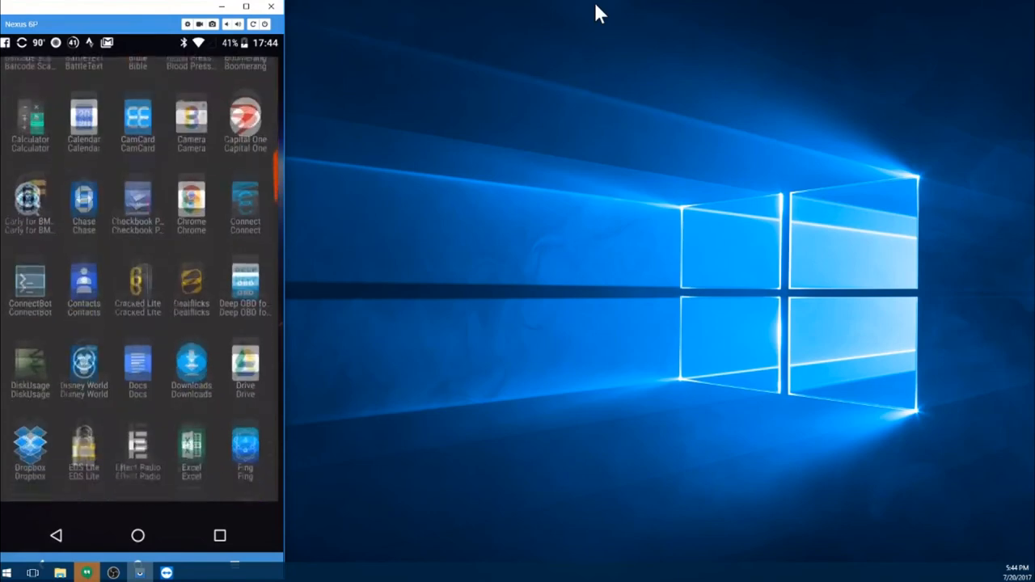
scroll("down", 3)
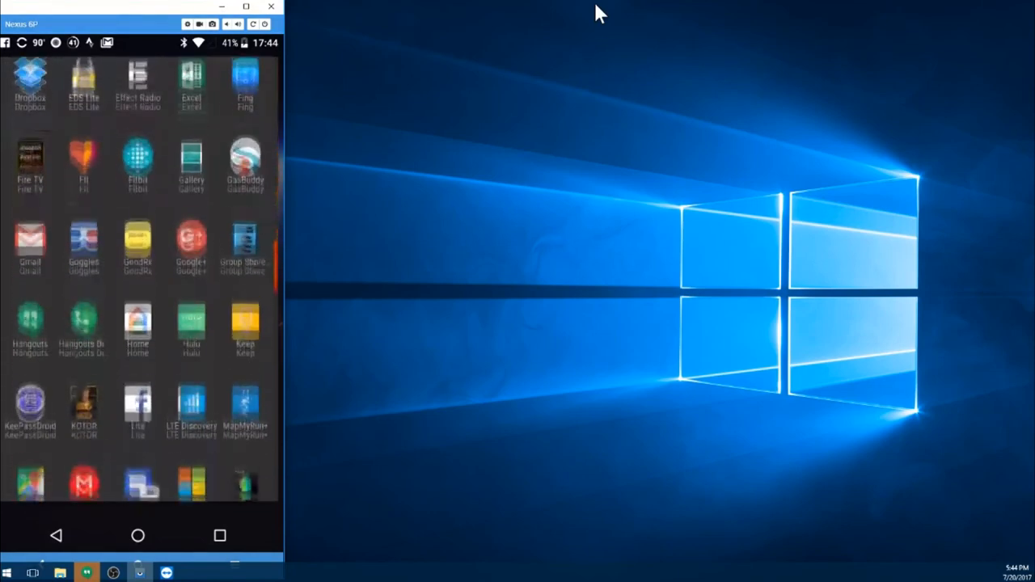
scroll("down", 3)
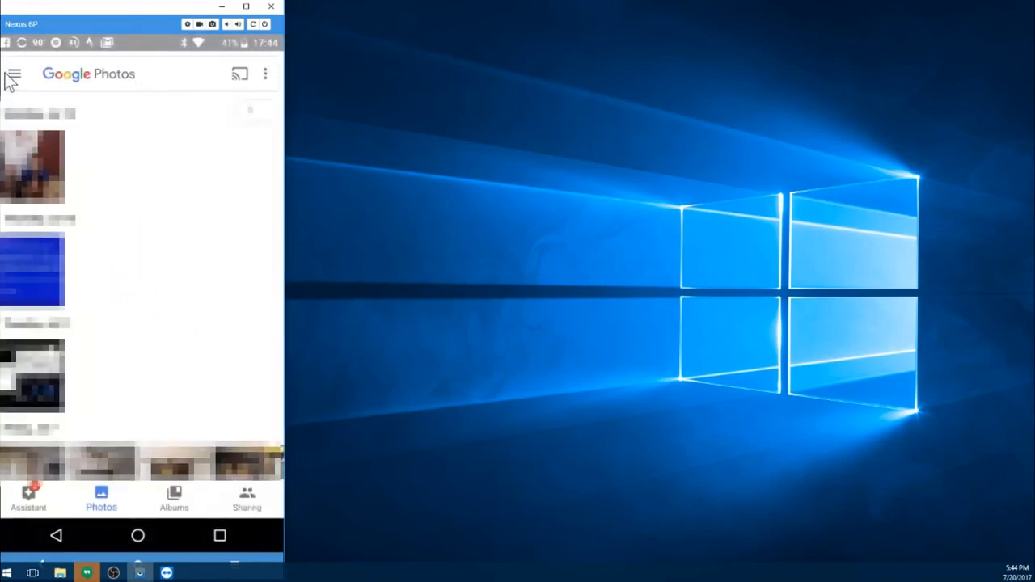
Open Google Photos' side menu and go to Settings
left_click(18, 72)
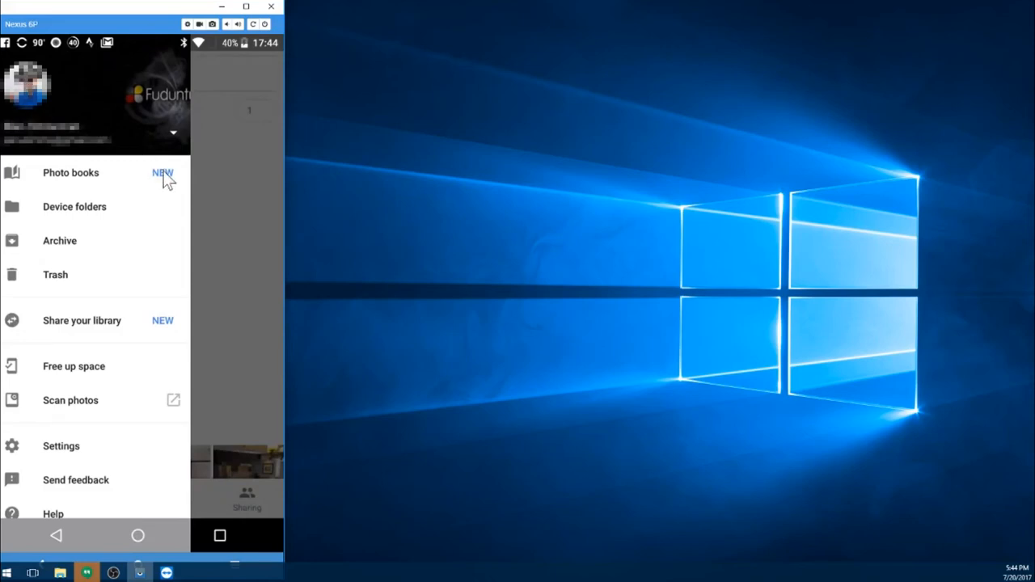
mouse_move(152, 189)
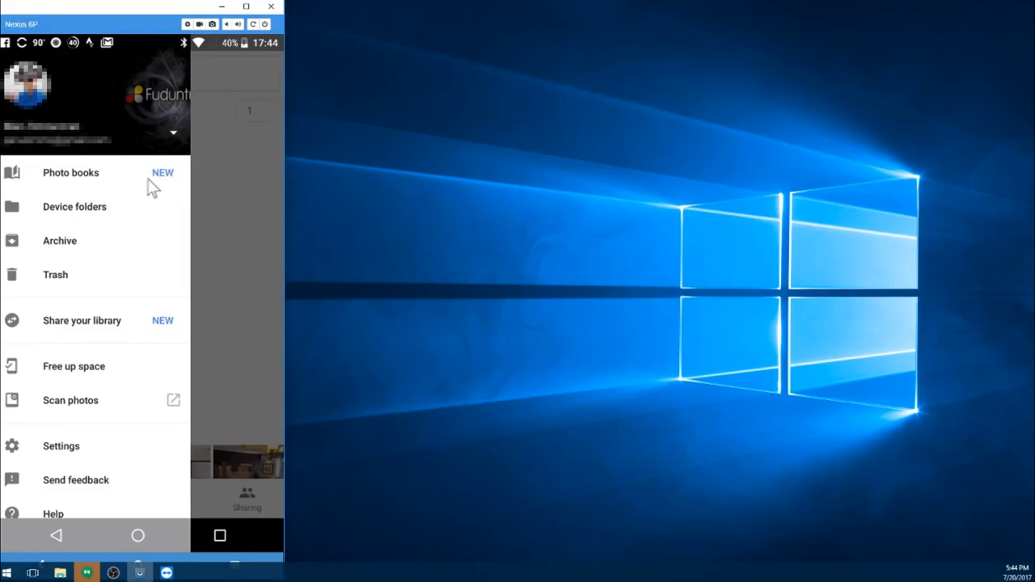
mouse_move(145, 194)
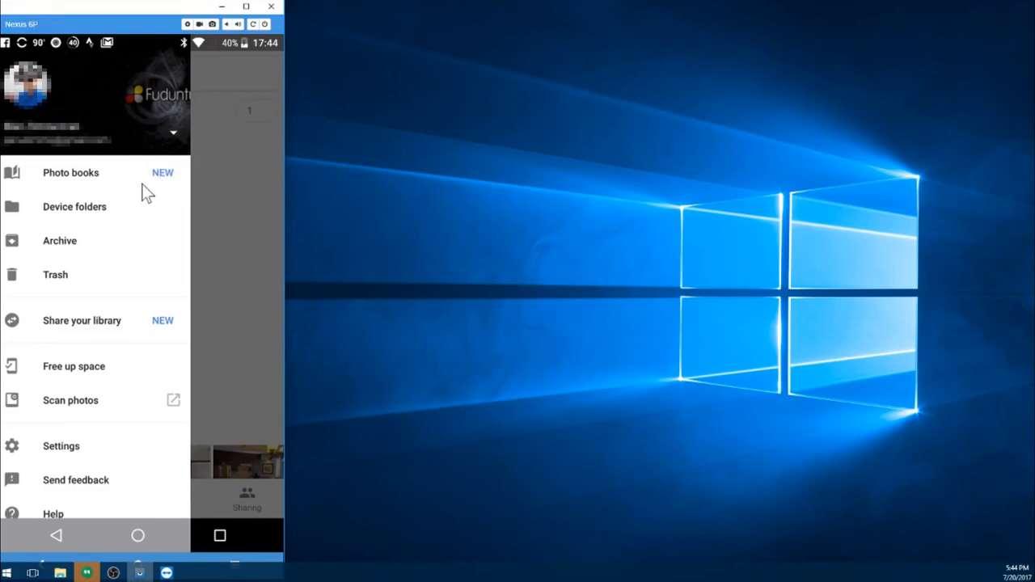
mouse_move(112, 240)
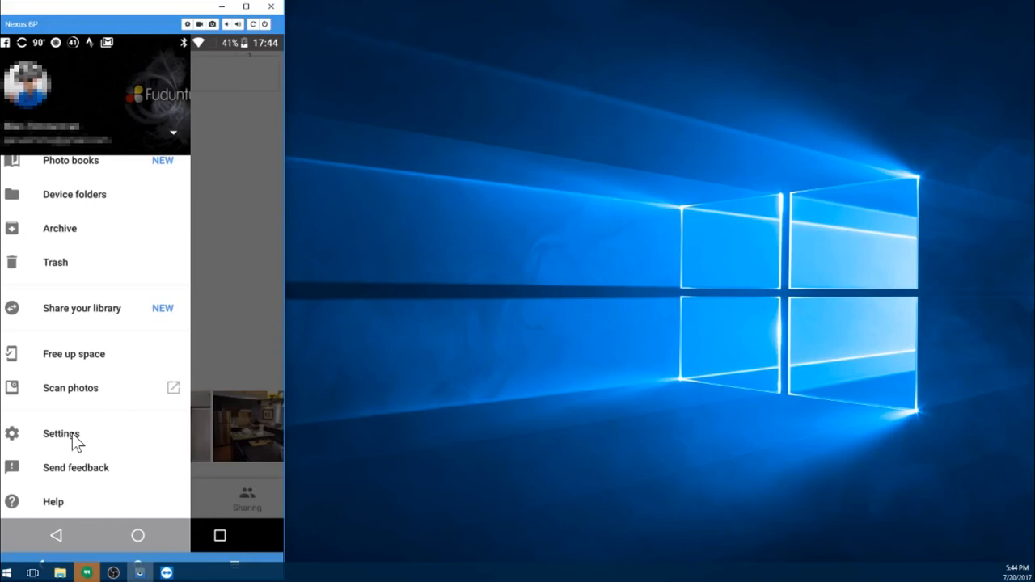
mouse_move(54, 443)
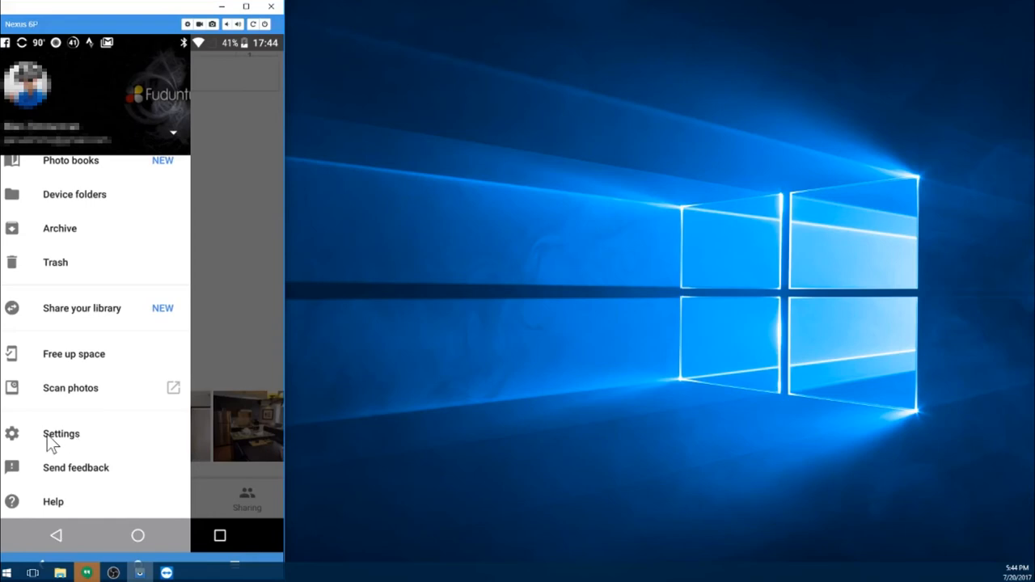
left_click(61, 433)
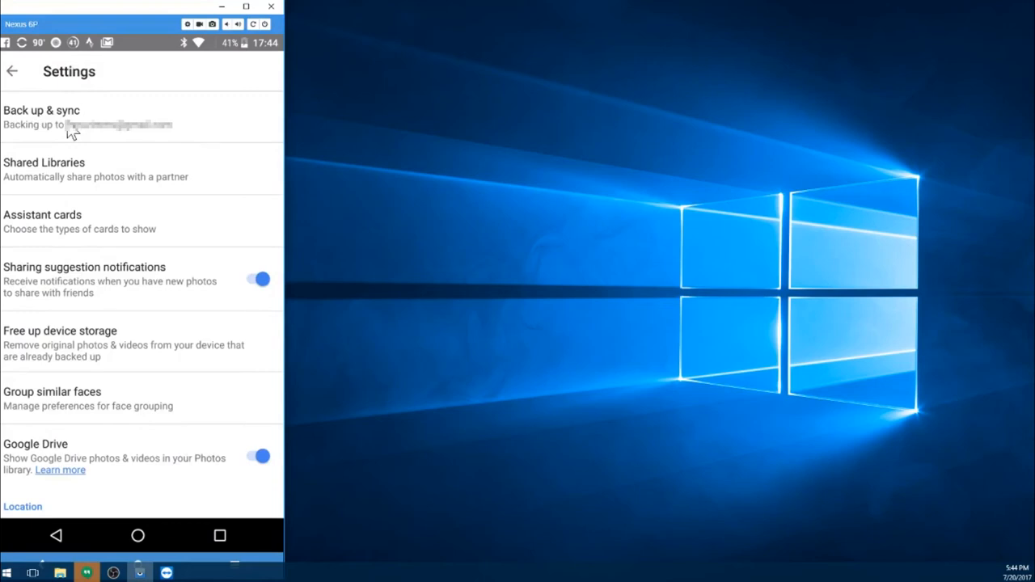
Open Back up & sync, showing backup on with 9.6 GB of 19 GB left
left_click(42, 111)
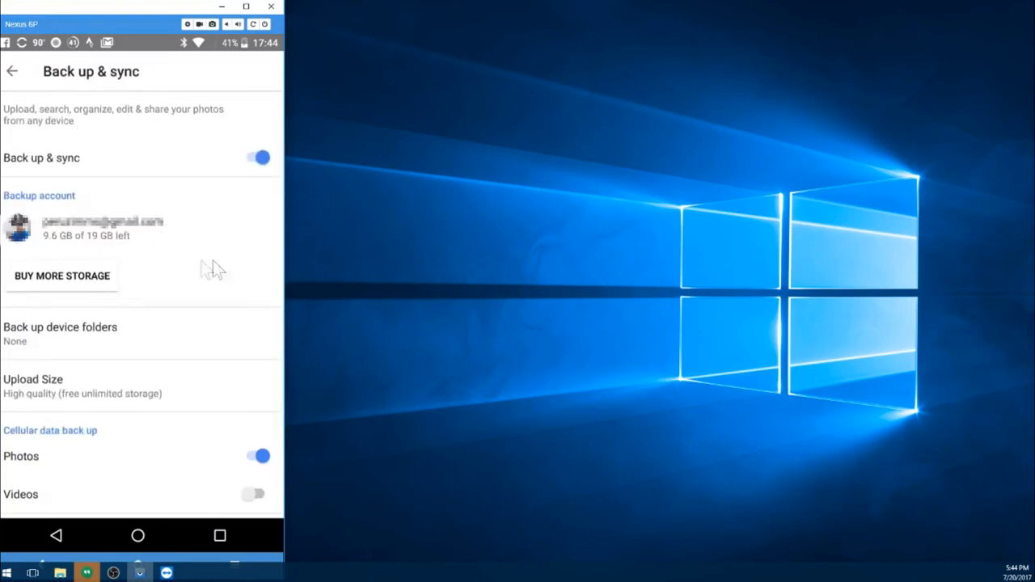
mouse_move(139, 264)
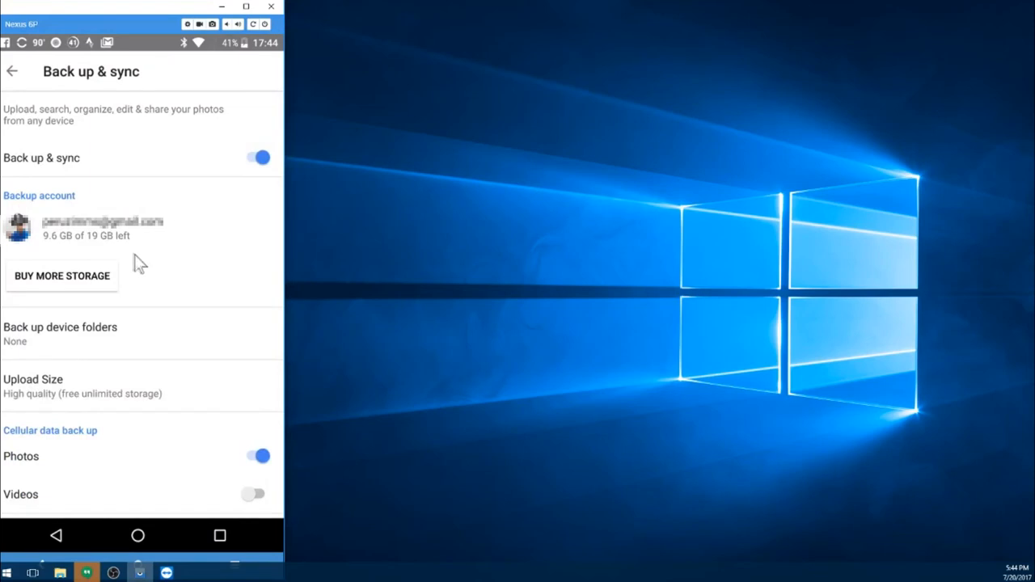
scroll("down", 3)
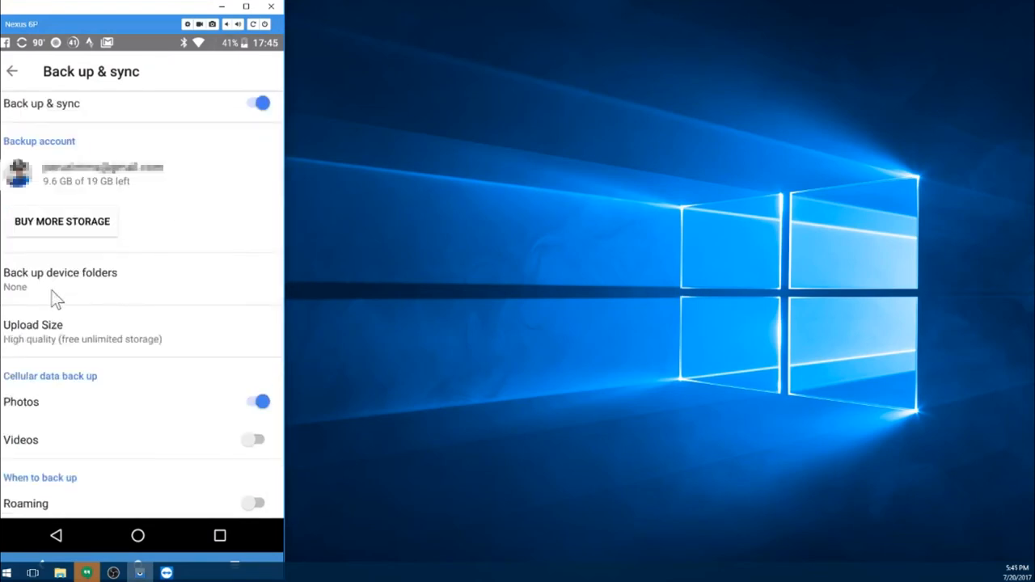
mouse_move(113, 291)
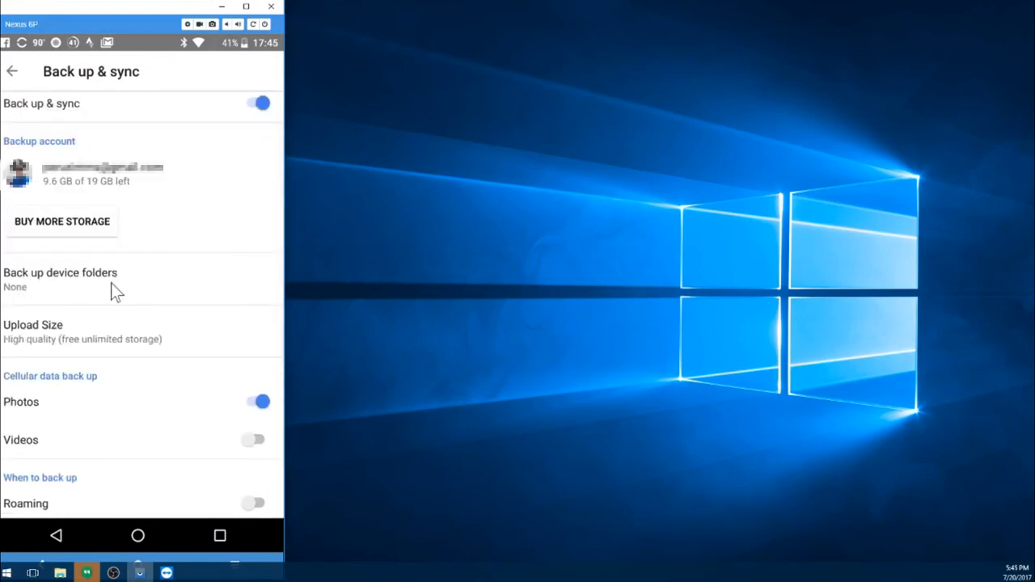
mouse_move(95, 300)
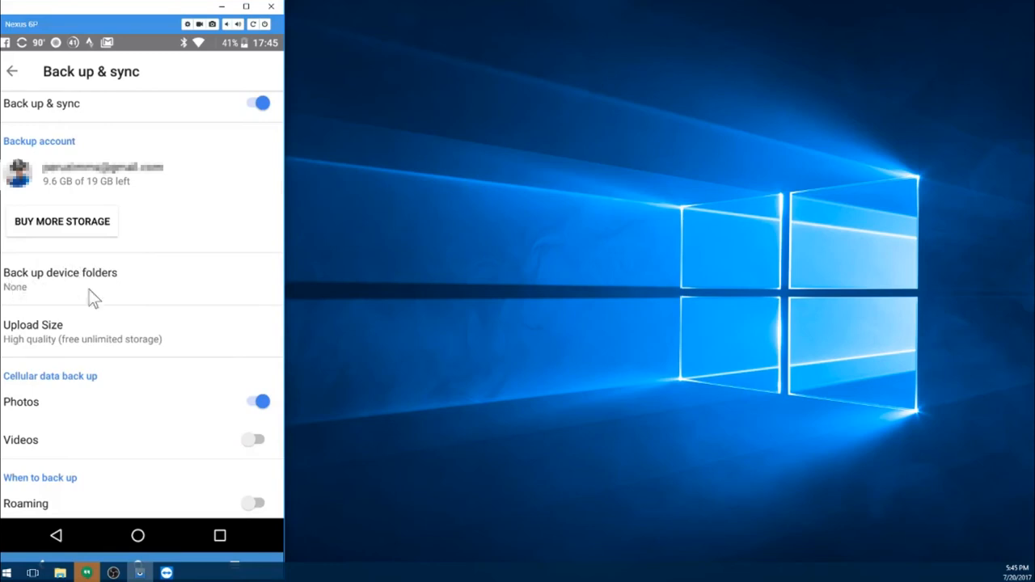
mouse_move(143, 338)
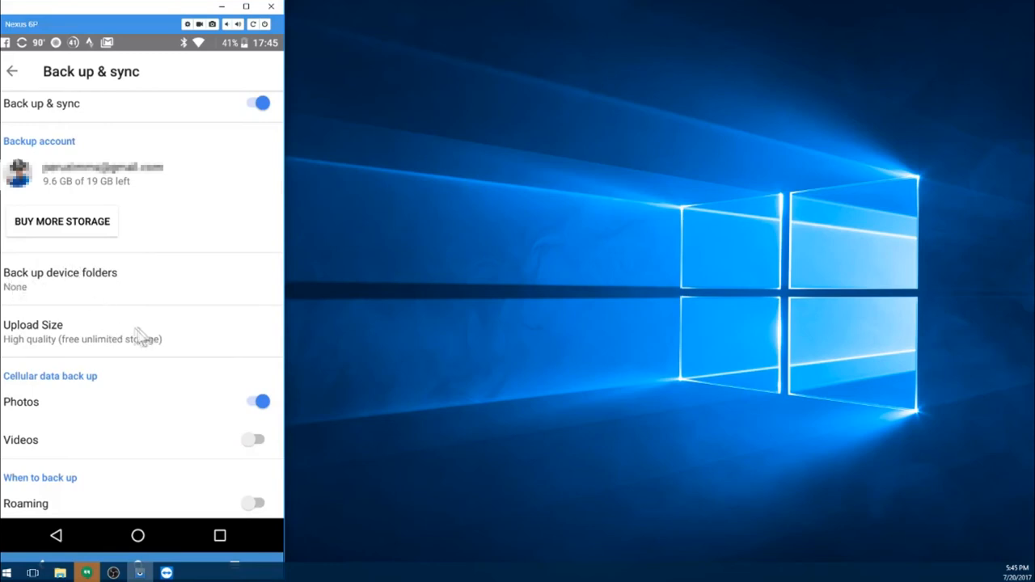
mouse_move(40, 346)
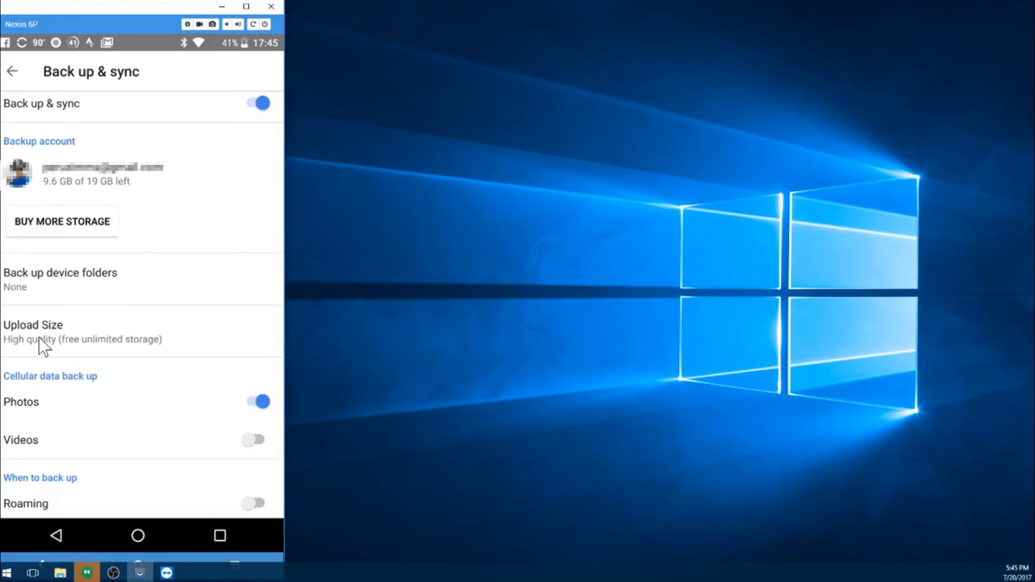
mouse_move(118, 371)
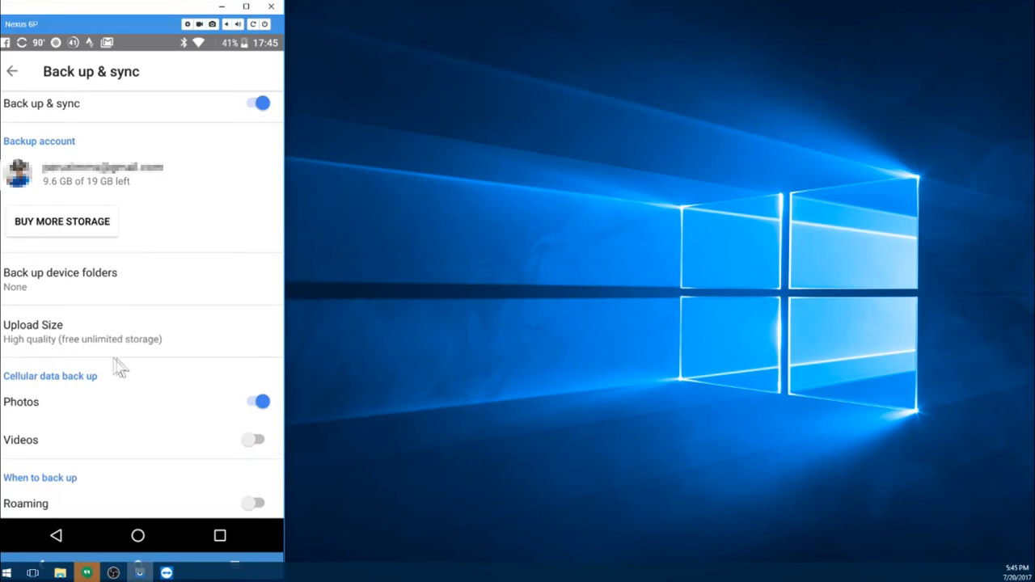
mouse_move(128, 370)
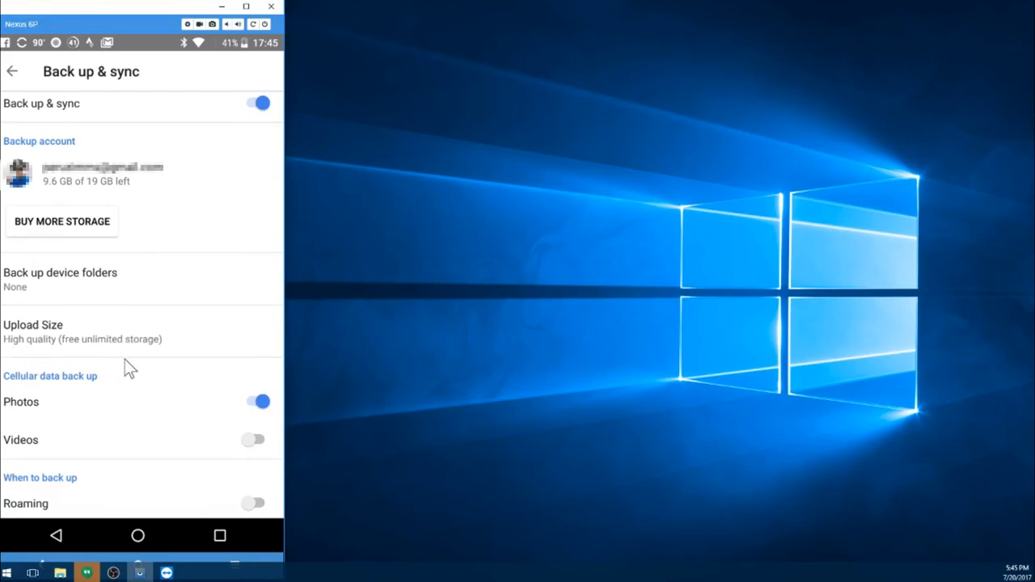
Keep the upload size at 'High quality (free unlimited storage)'
left_click(81, 331)
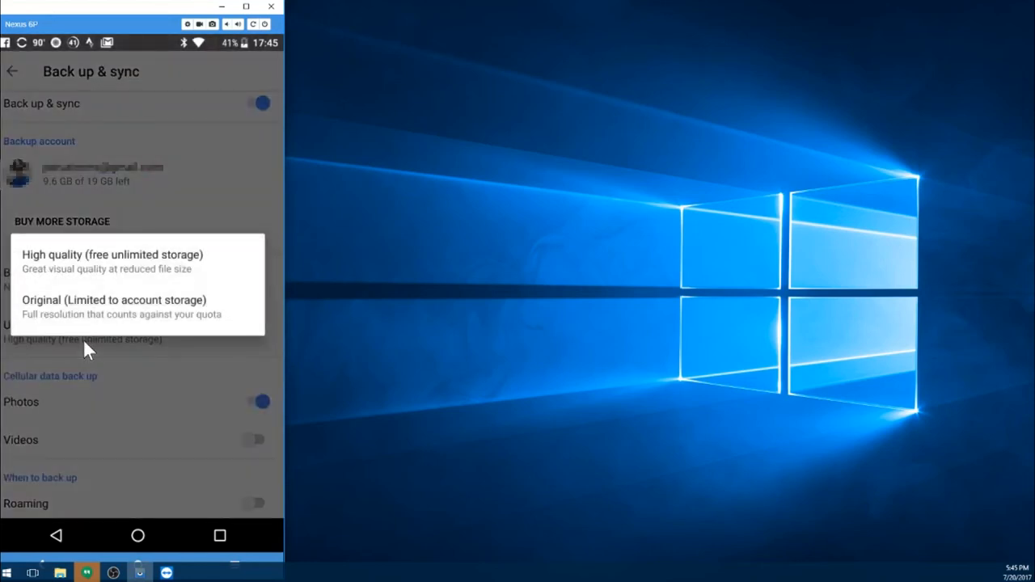
mouse_move(35, 338)
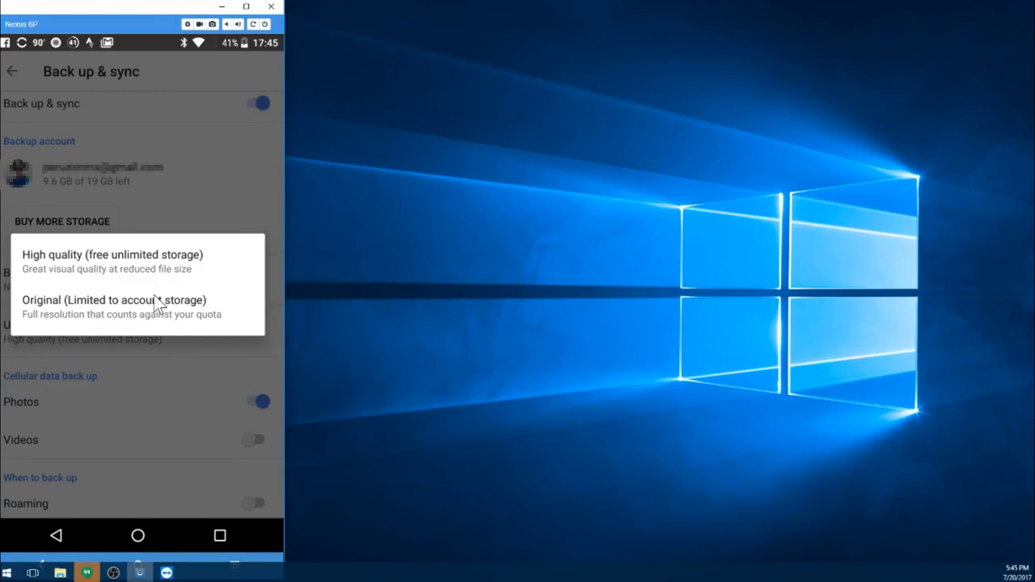
mouse_move(166, 320)
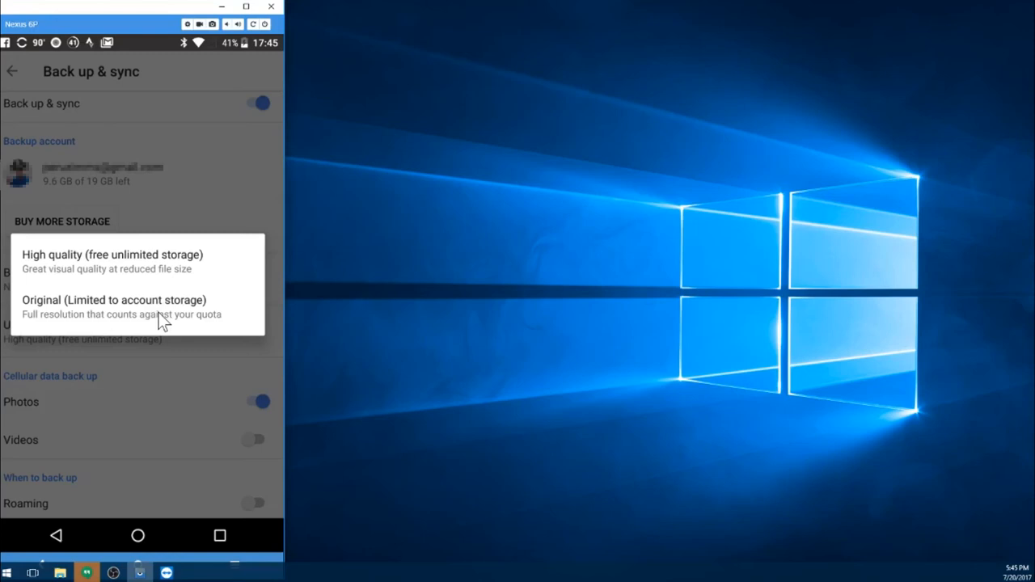
mouse_move(73, 279)
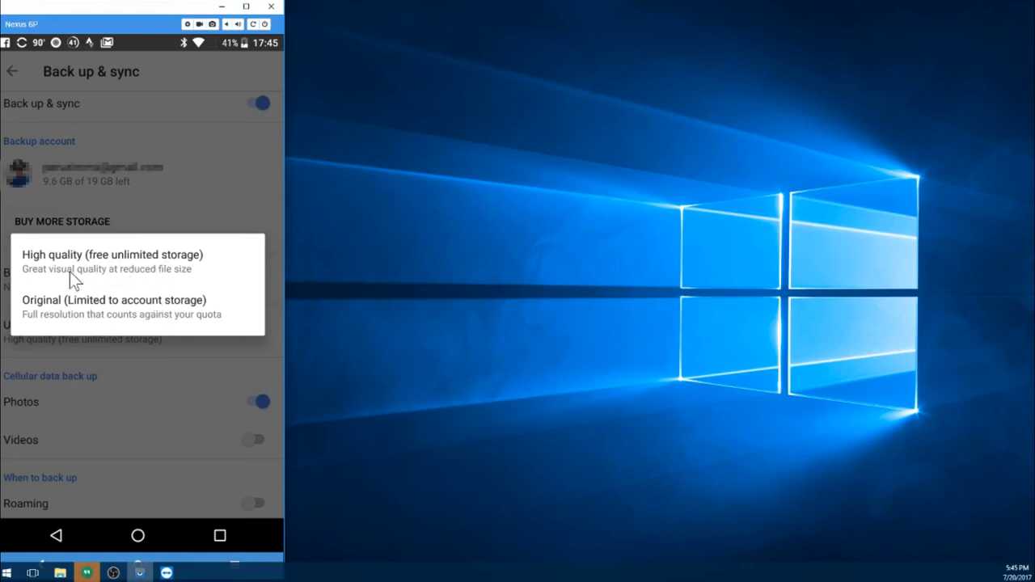
mouse_move(232, 297)
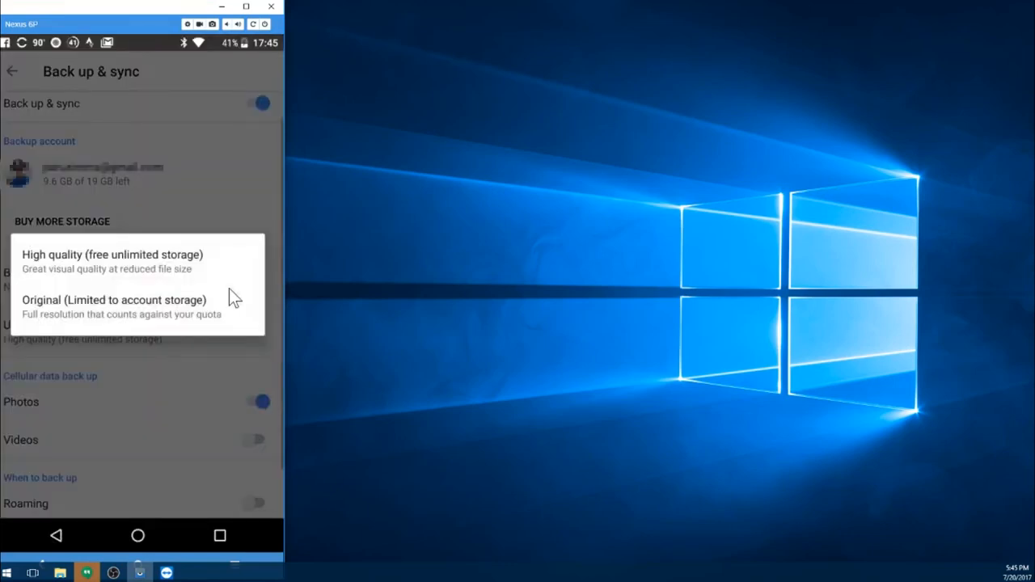
mouse_move(202, 221)
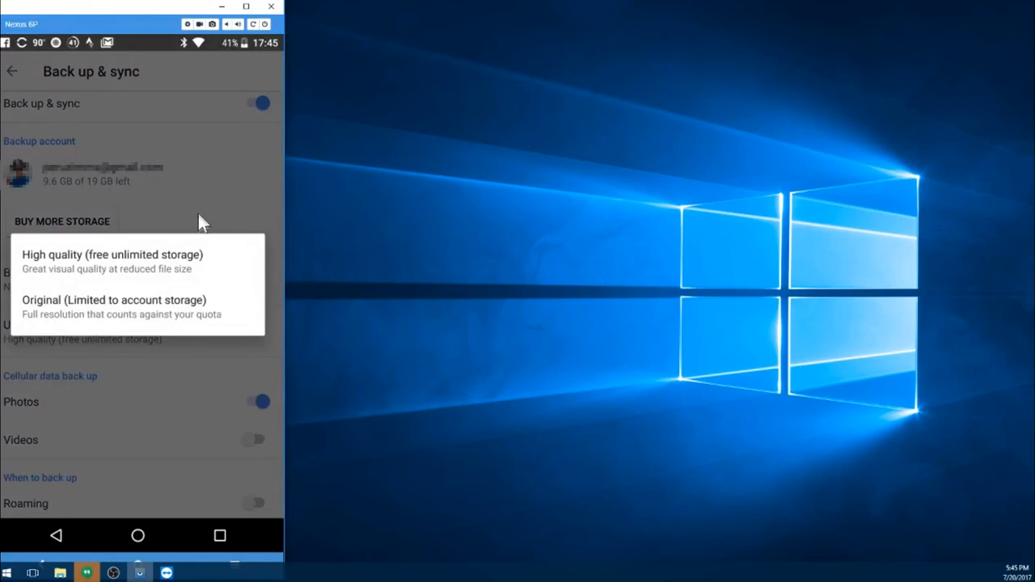
mouse_move(192, 239)
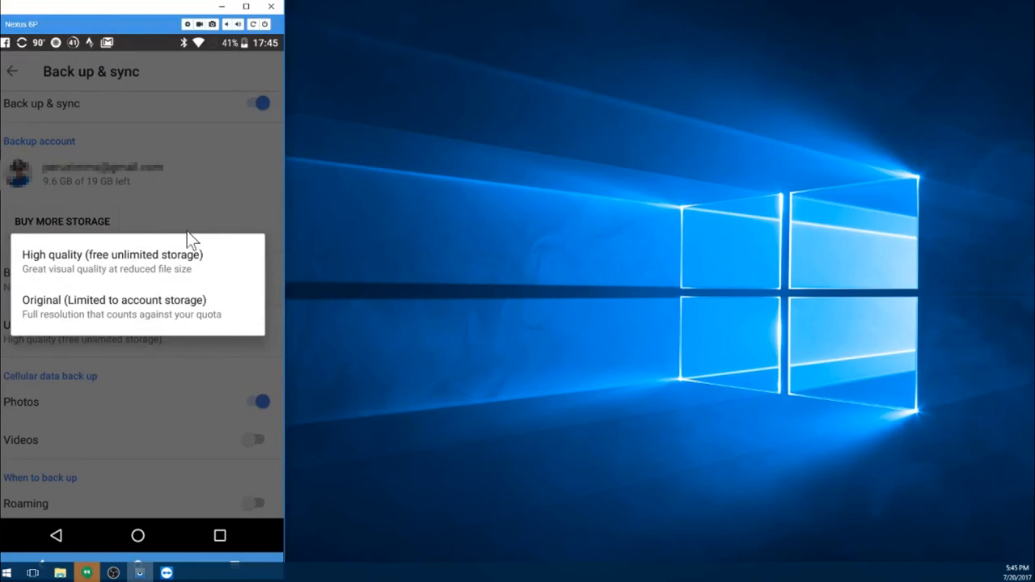
mouse_move(190, 267)
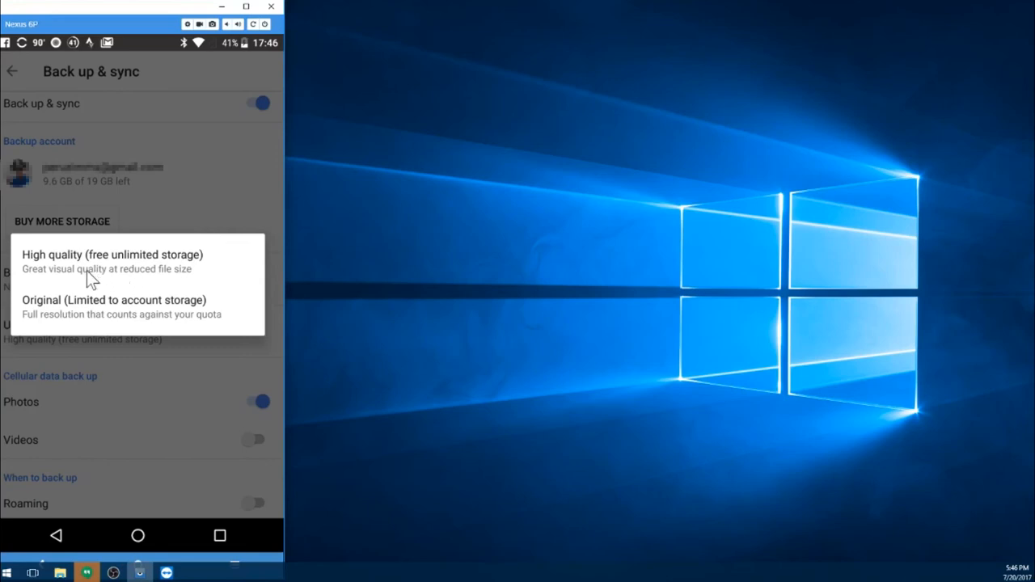
mouse_move(77, 277)
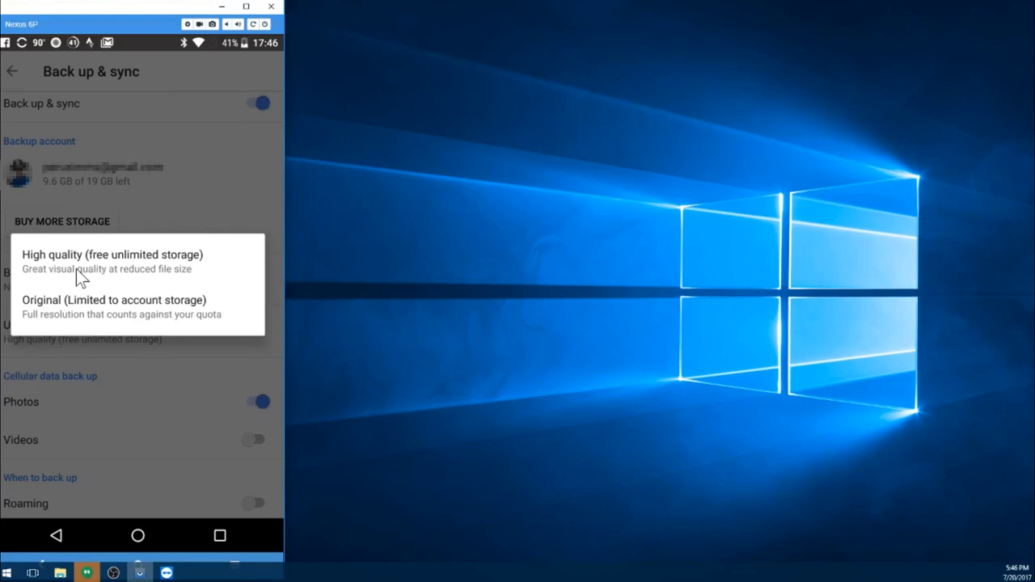
mouse_move(74, 269)
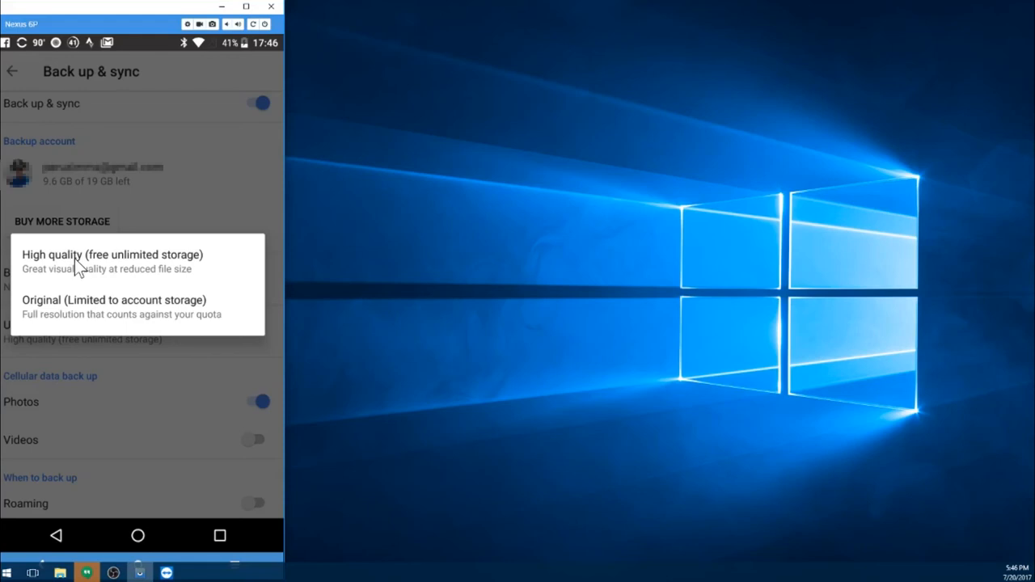
left_click(112, 255)
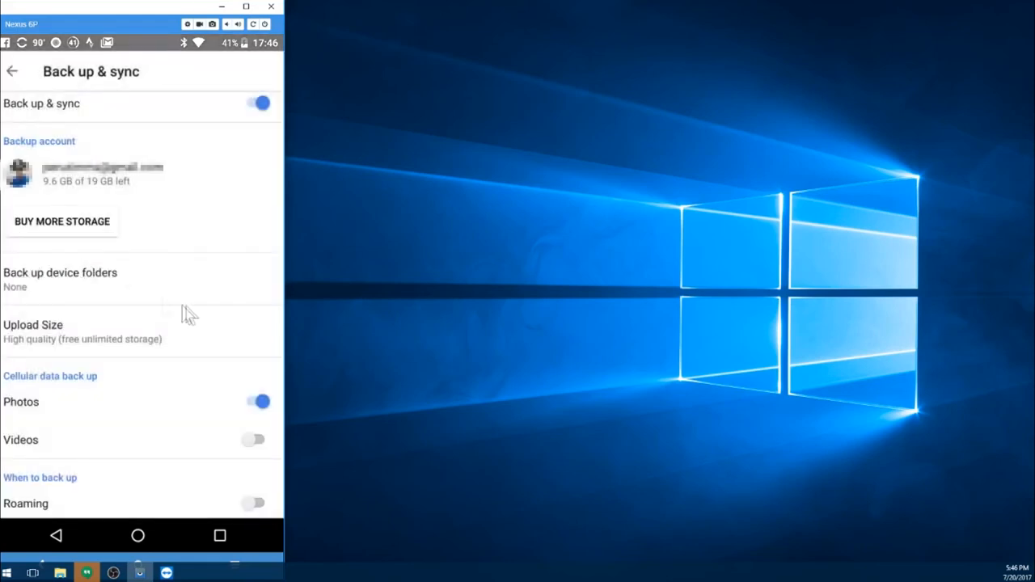
mouse_move(191, 291)
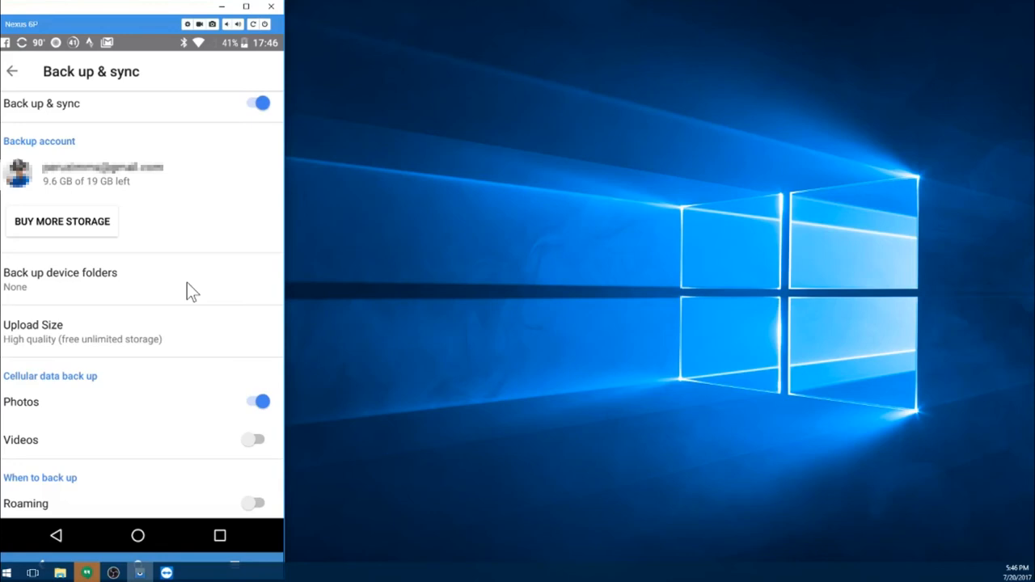
scroll("down", 3)
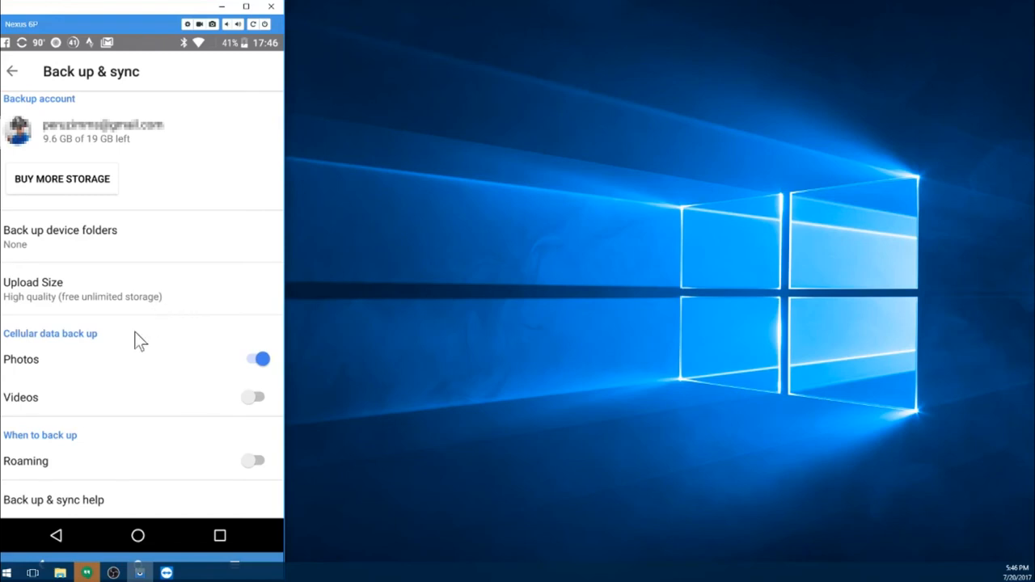
mouse_move(95, 366)
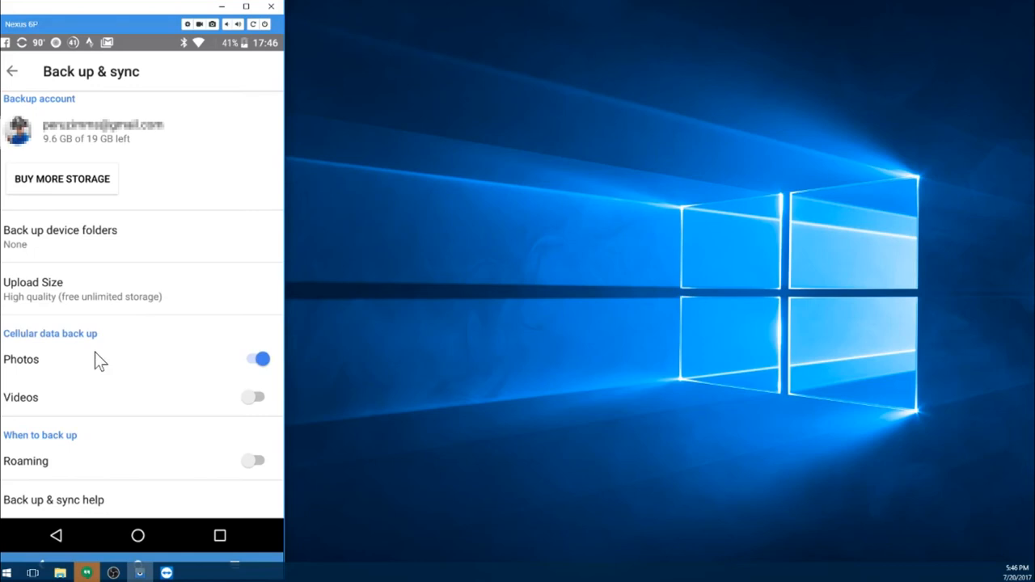
mouse_move(97, 346)
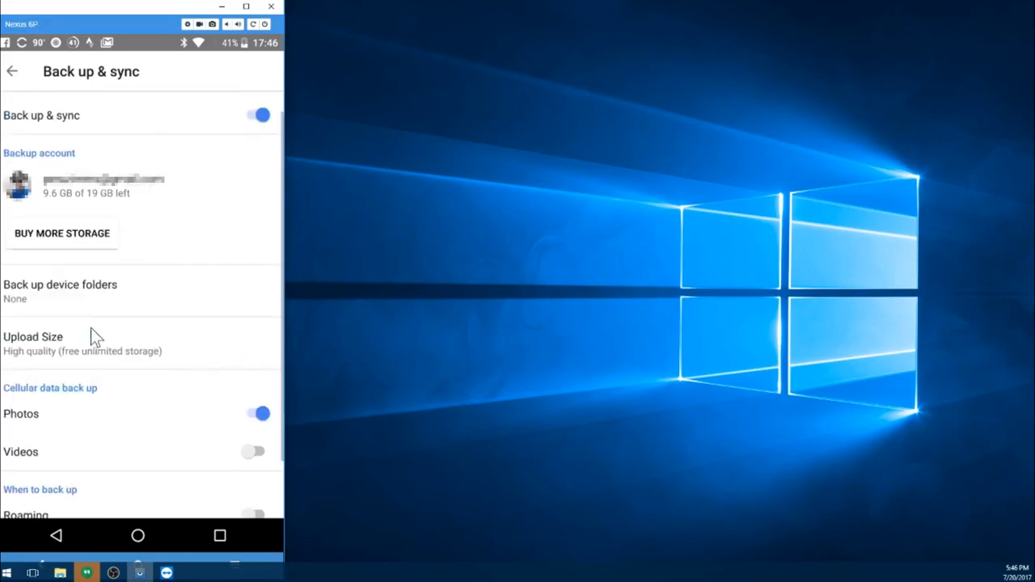
scroll("down", 3)
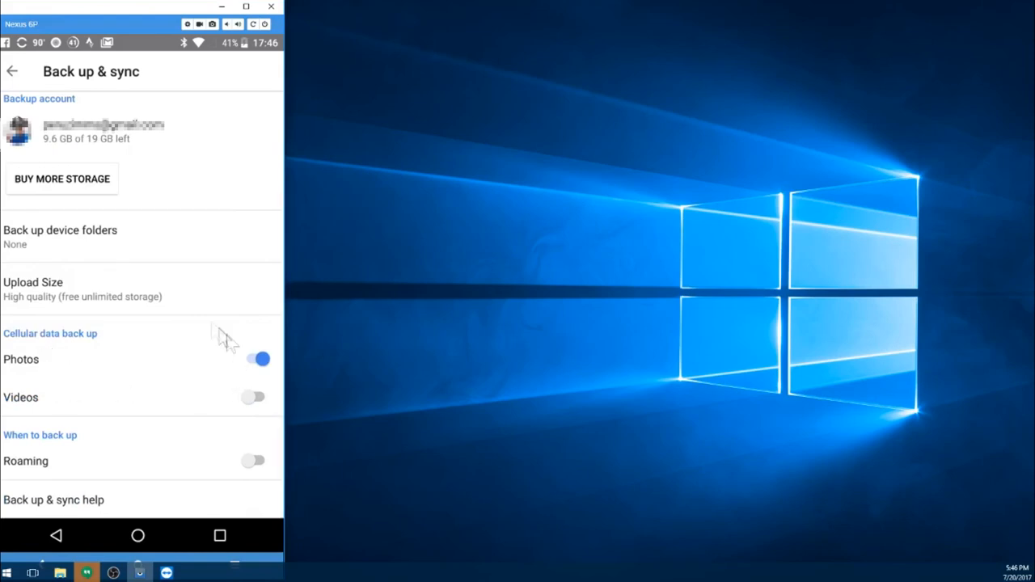
mouse_move(78, 365)
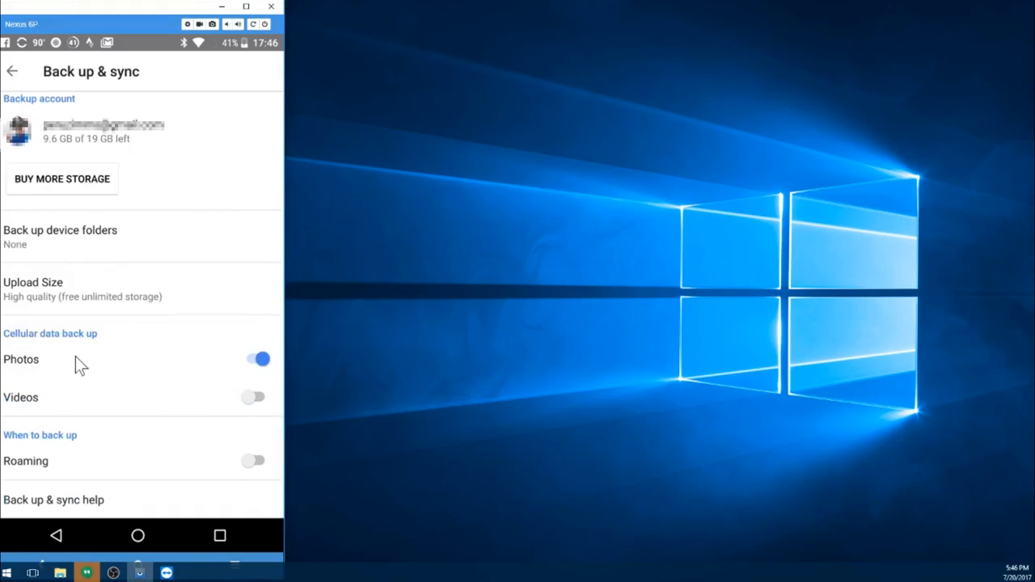
mouse_move(50, 403)
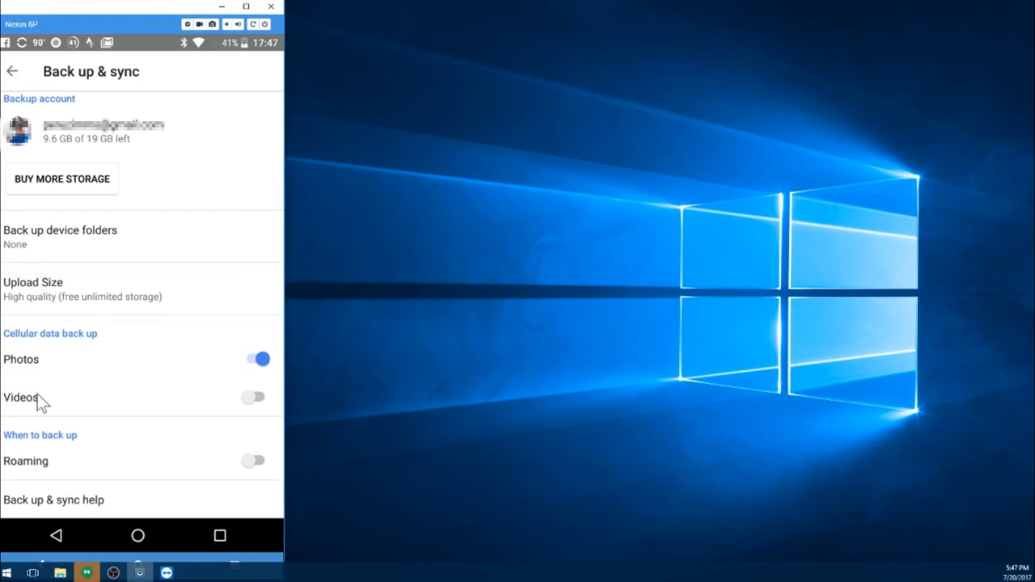
mouse_move(53, 418)
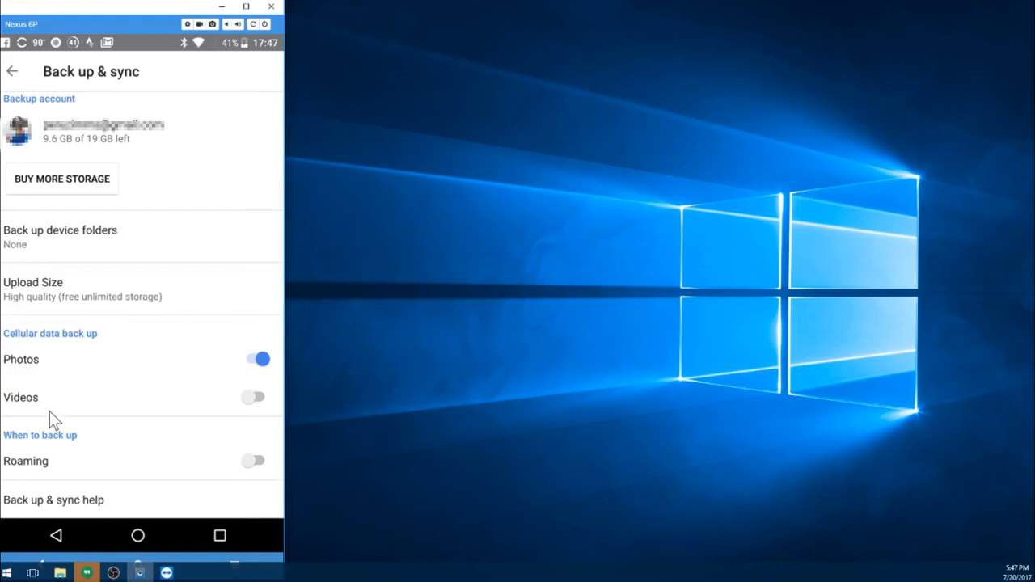
mouse_move(97, 352)
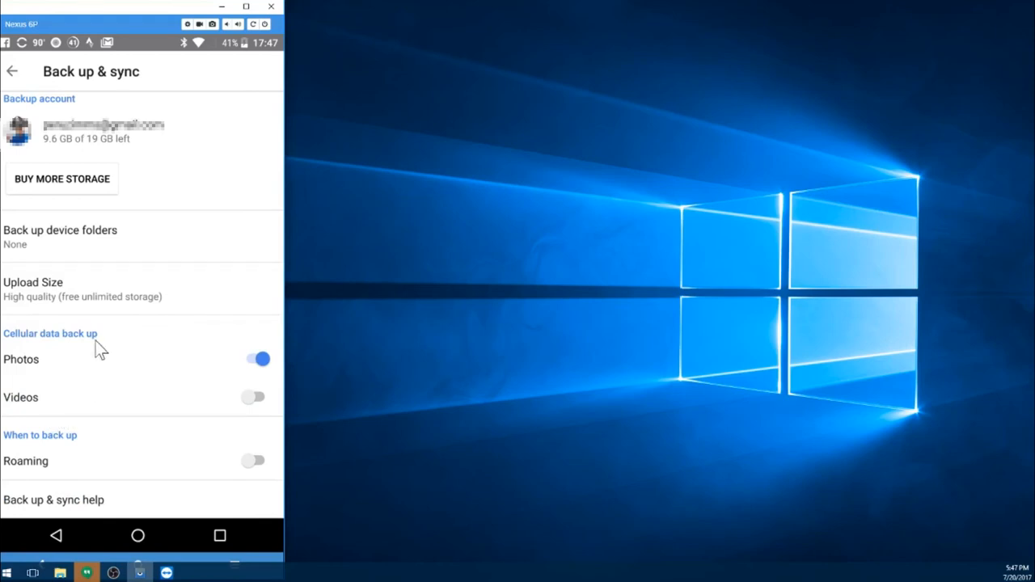
mouse_move(24, 377)
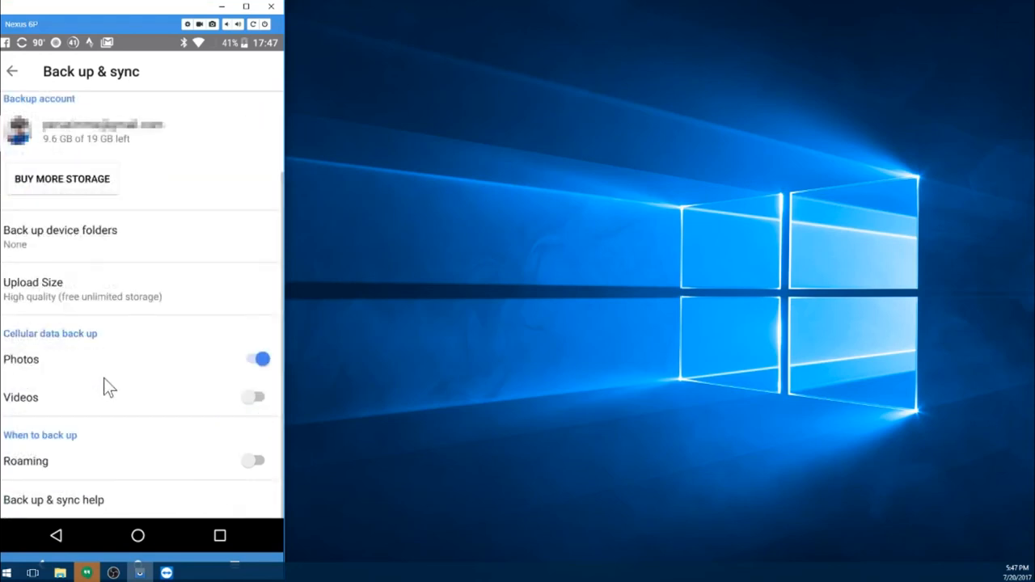
mouse_move(63, 461)
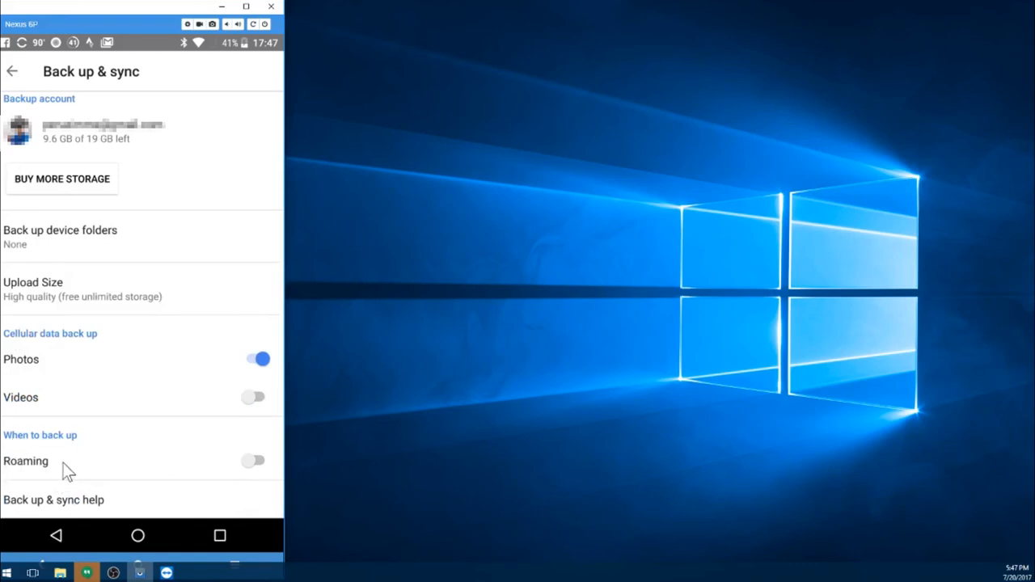
mouse_move(113, 463)
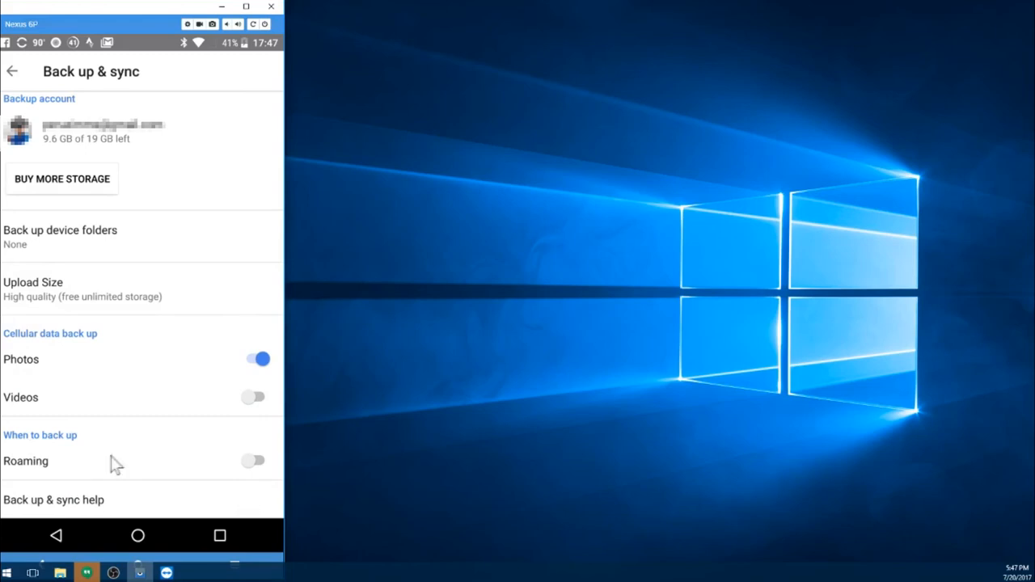
mouse_move(103, 455)
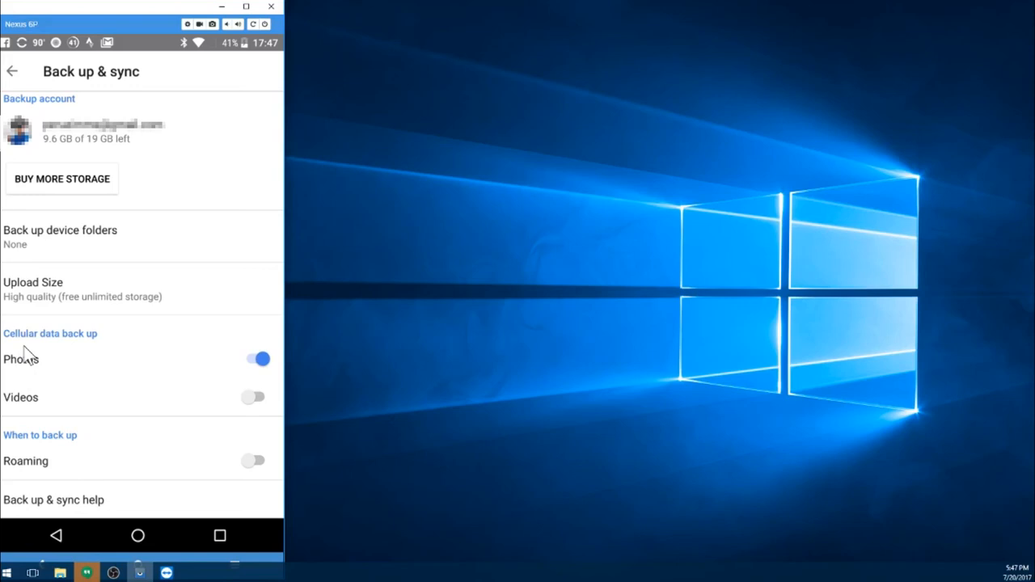
mouse_move(65, 445)
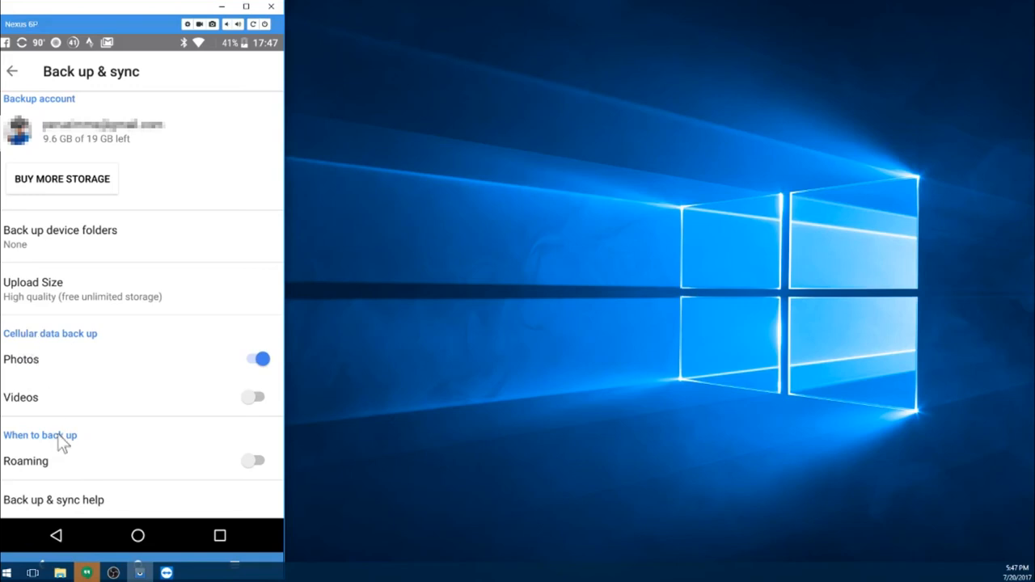
mouse_move(54, 365)
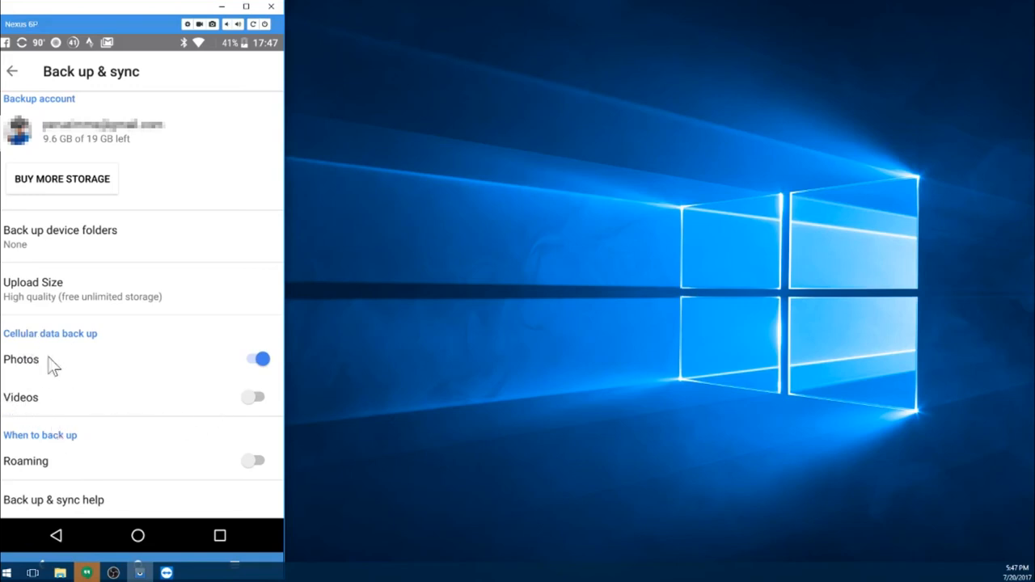
mouse_move(105, 391)
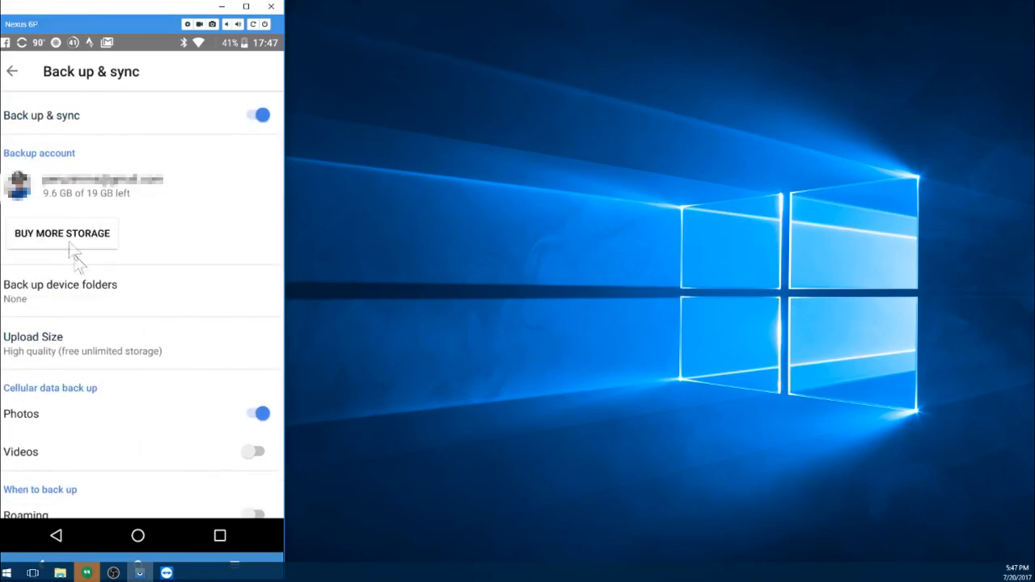
mouse_move(12, 75)
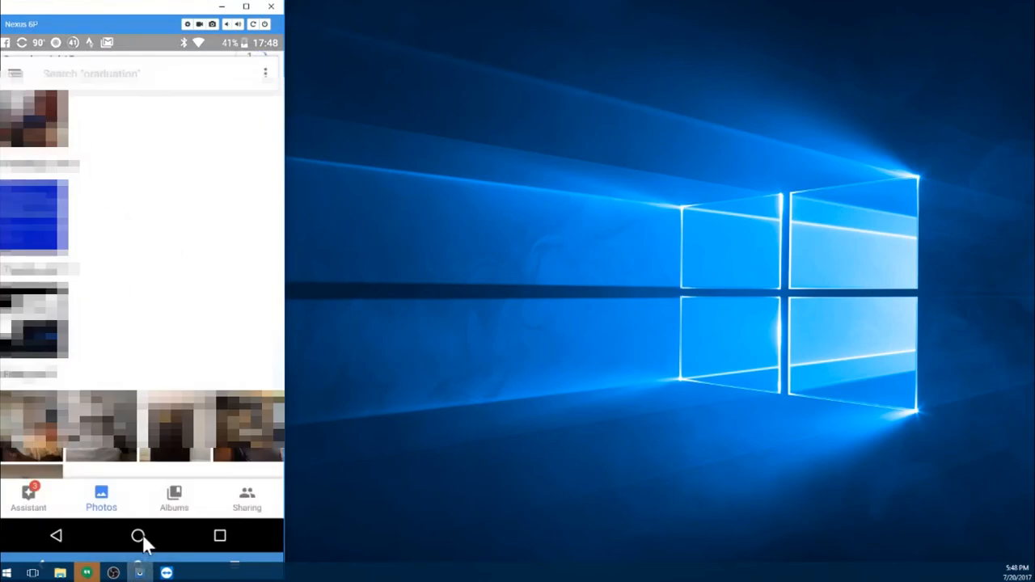
left_click(139, 537)
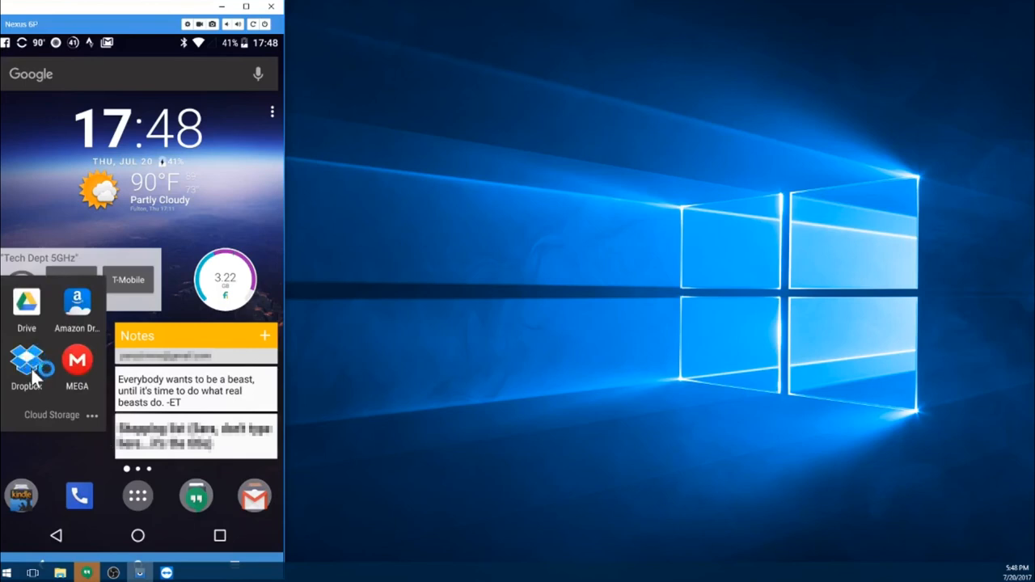
Launch Dropbox from the home screen's Cloud Storage folder
left_click(27, 363)
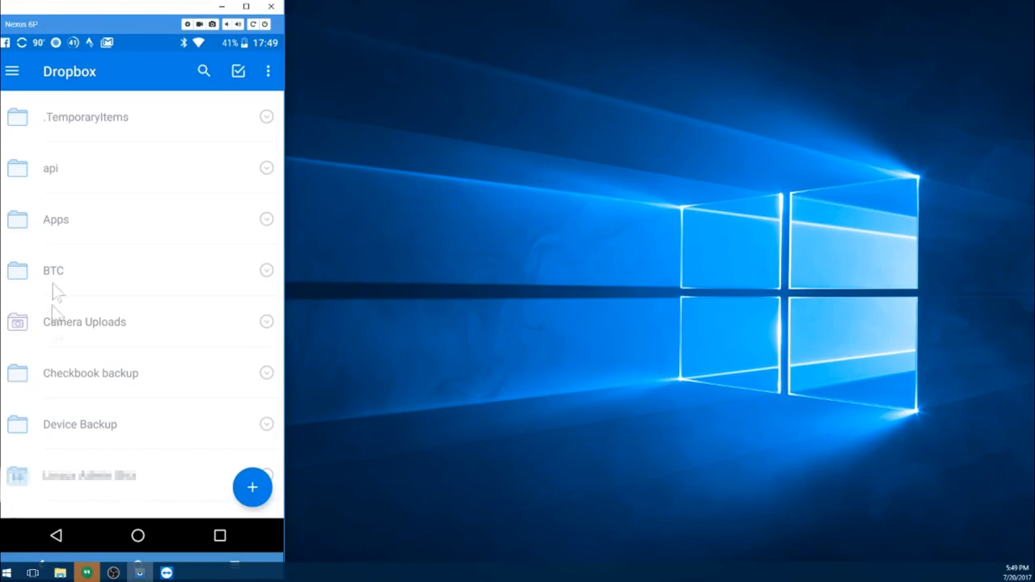
mouse_move(60, 240)
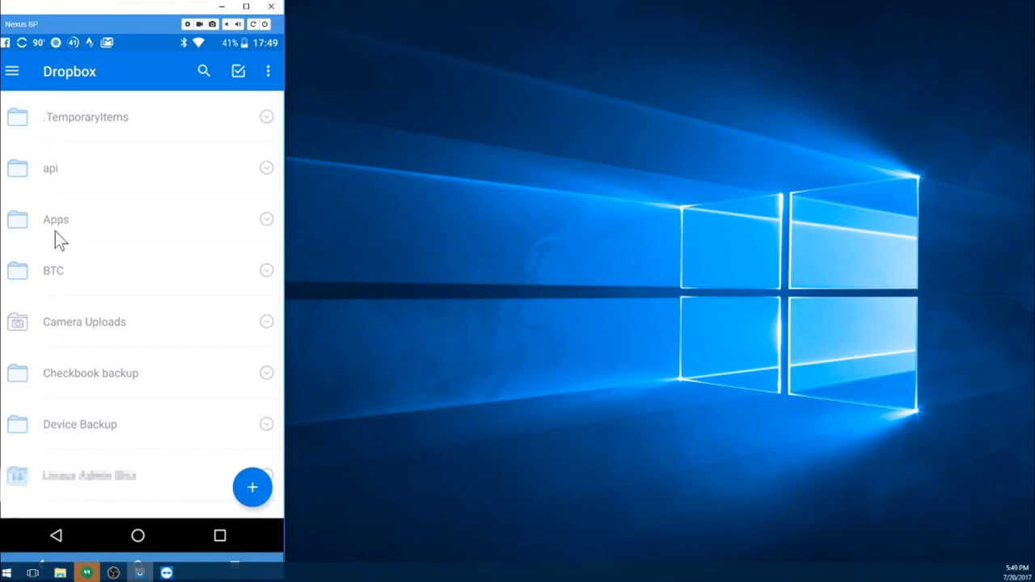
Scroll through Dropbox's top-level folder list, including Camera Uploads and Device Backup
scroll("down", 3)
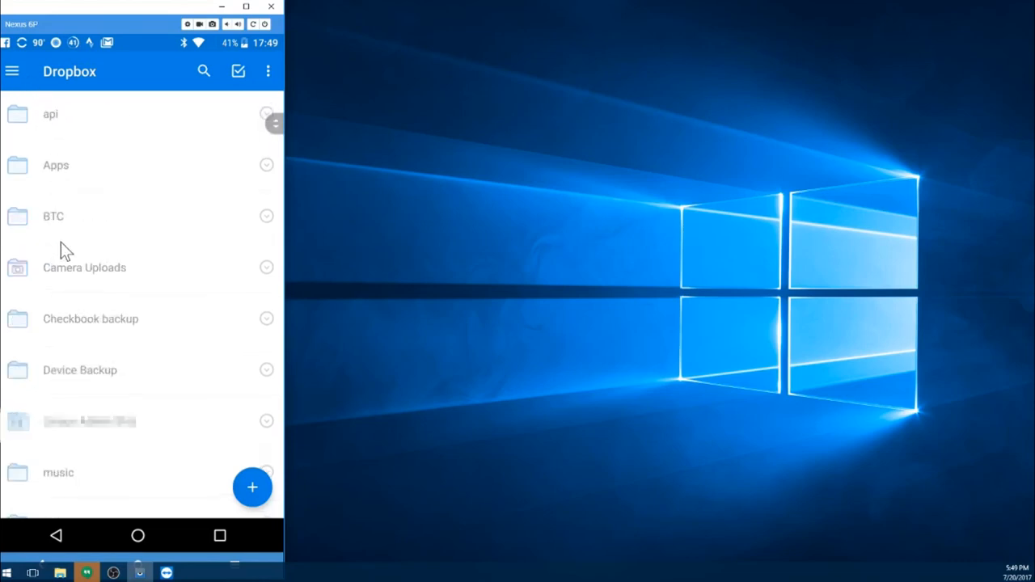
scroll("down", 3)
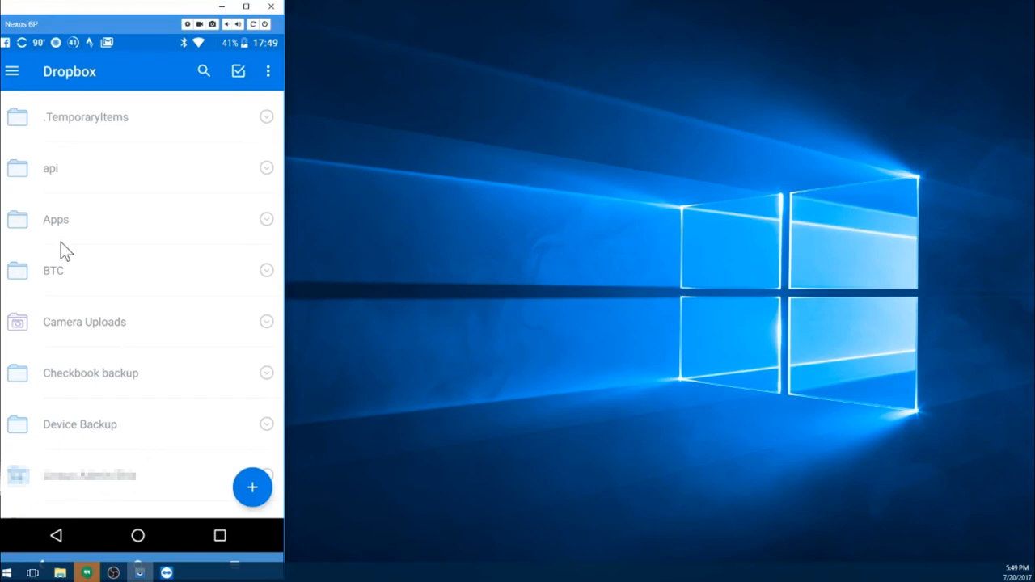
mouse_move(76, 251)
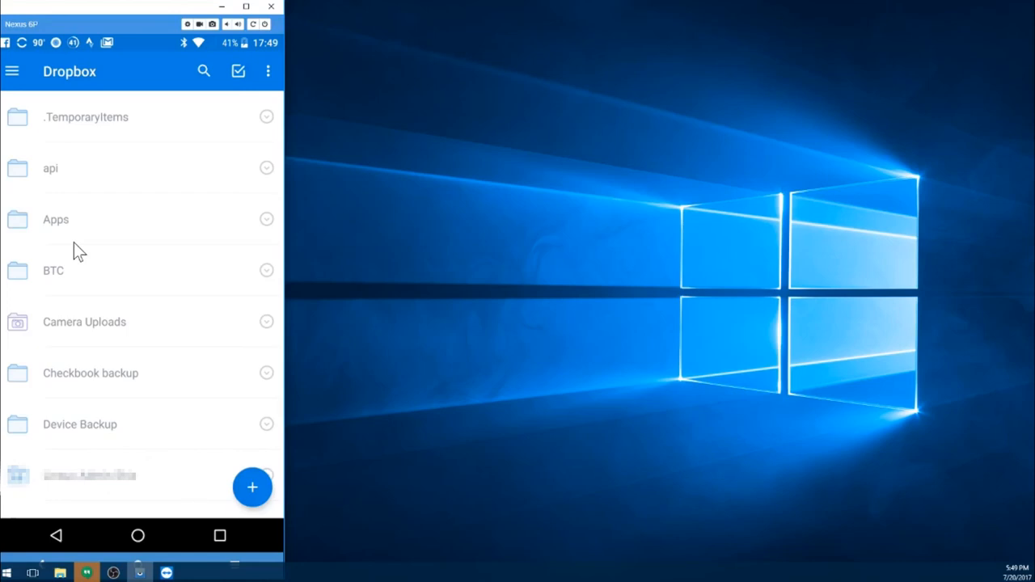
mouse_move(90, 166)
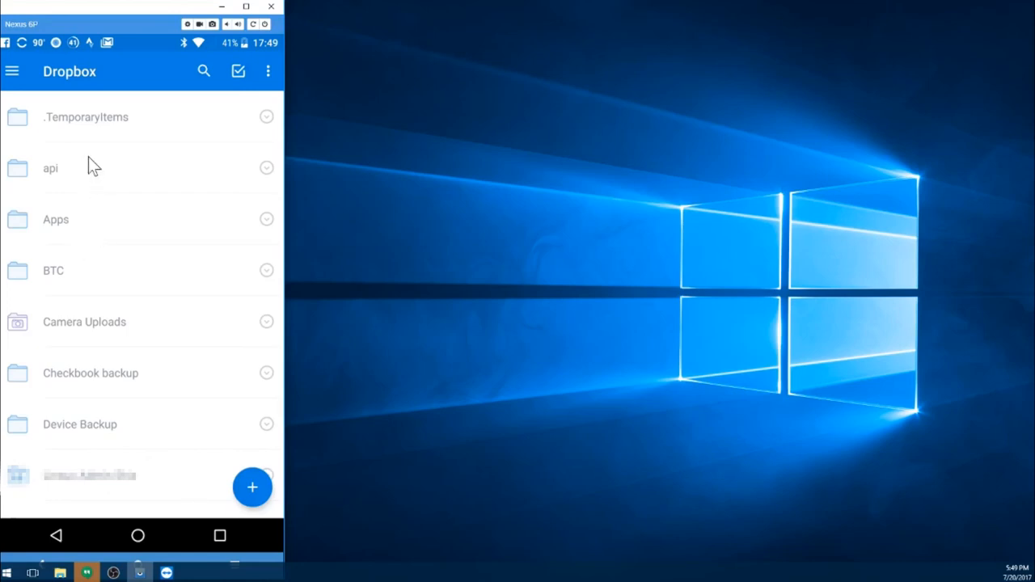
mouse_move(35, 96)
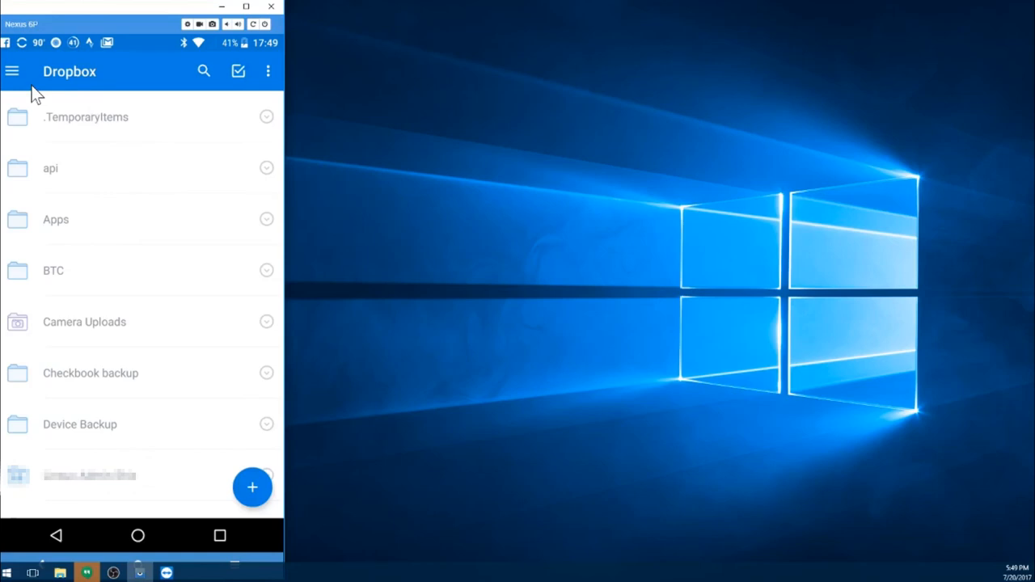
mouse_move(38, 99)
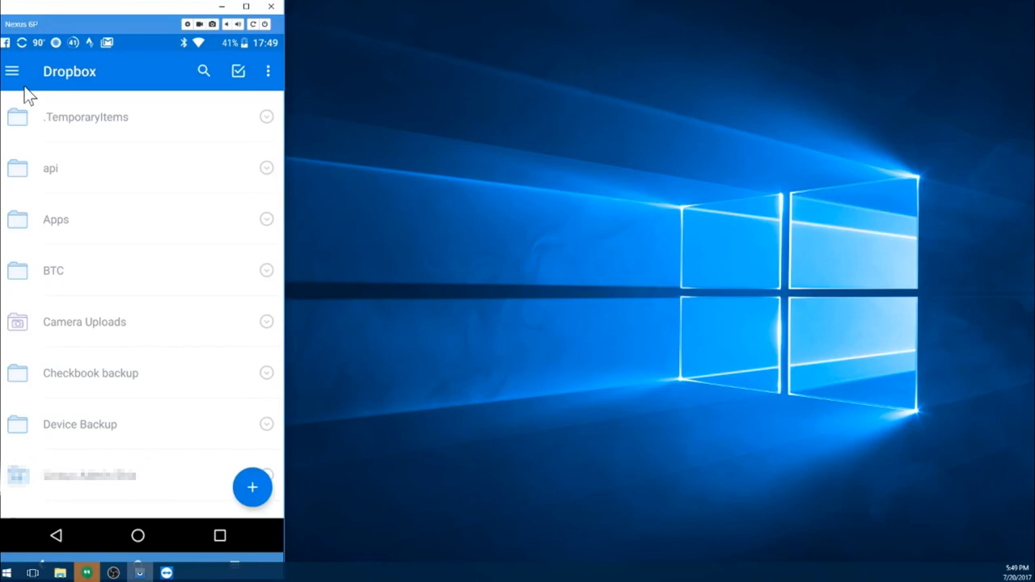
mouse_move(19, 83)
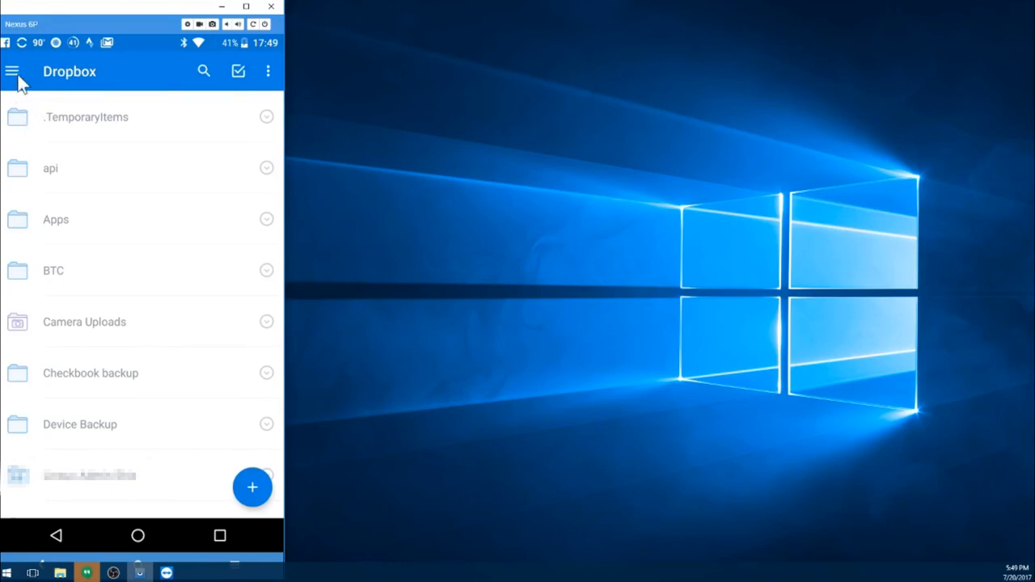
Open Dropbox's side menu to review storage usage of 90.6% of 24.8 GB
left_click(14, 71)
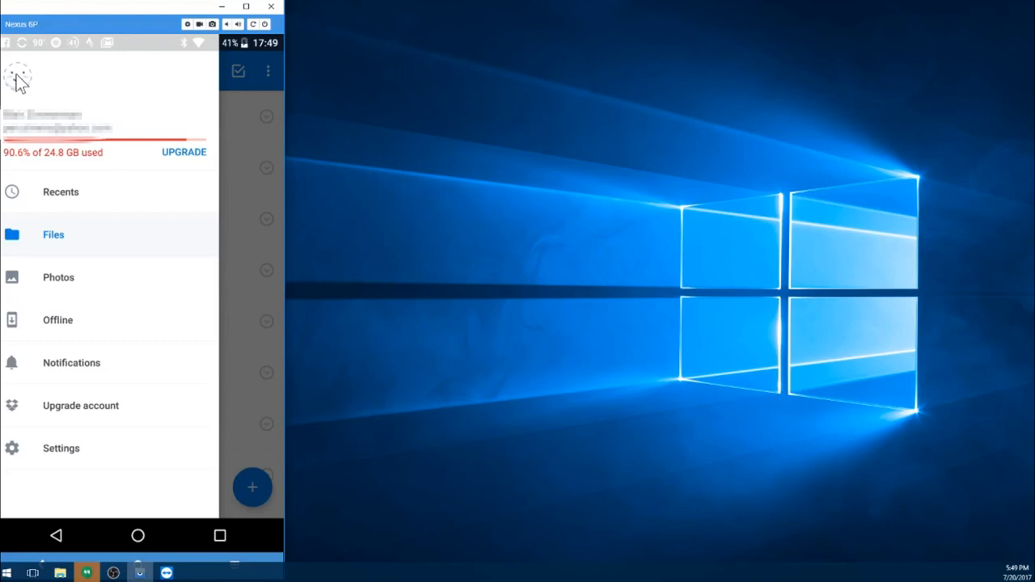
mouse_move(129, 130)
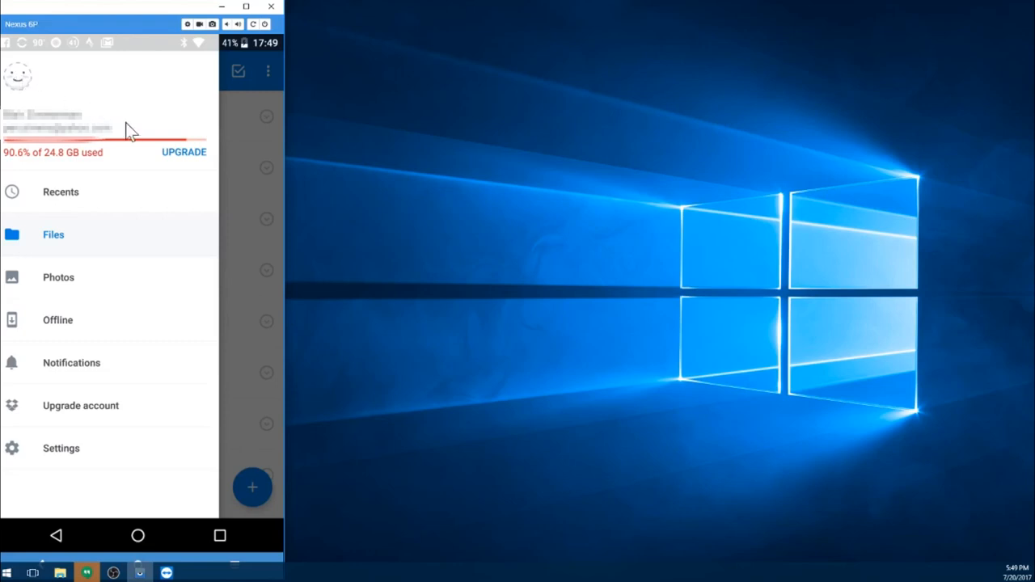
mouse_move(114, 297)
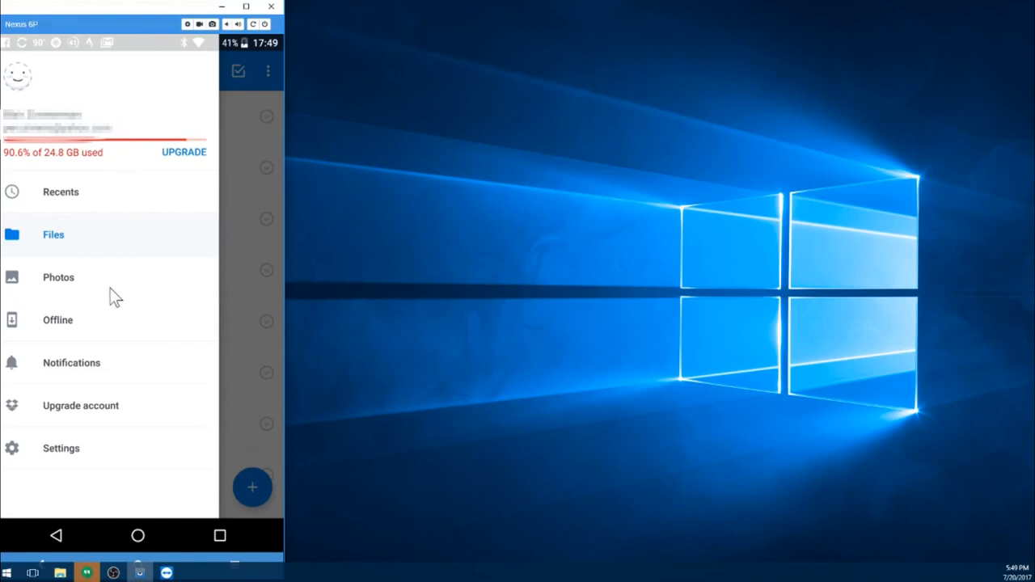
mouse_move(69, 172)
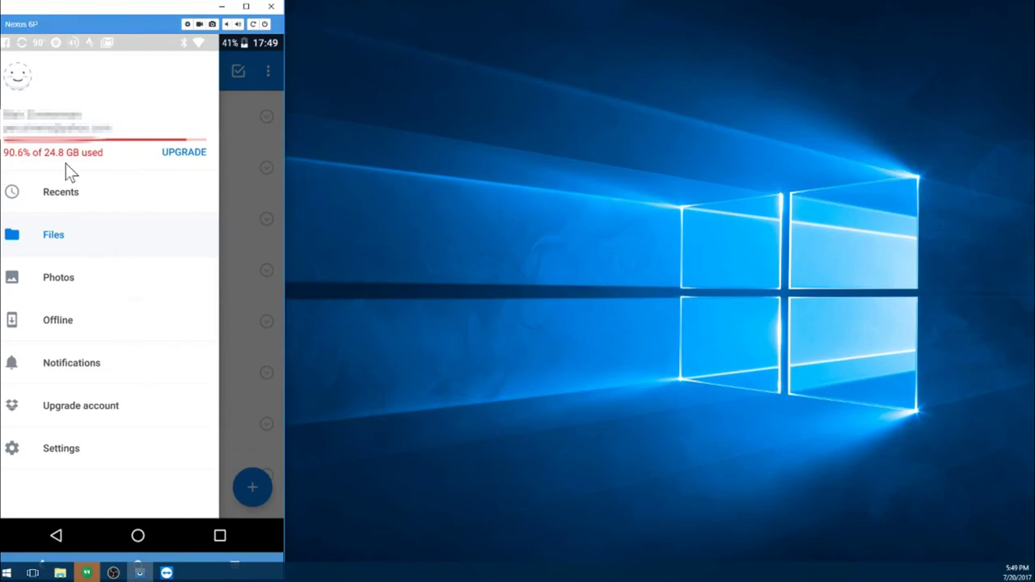
mouse_move(99, 165)
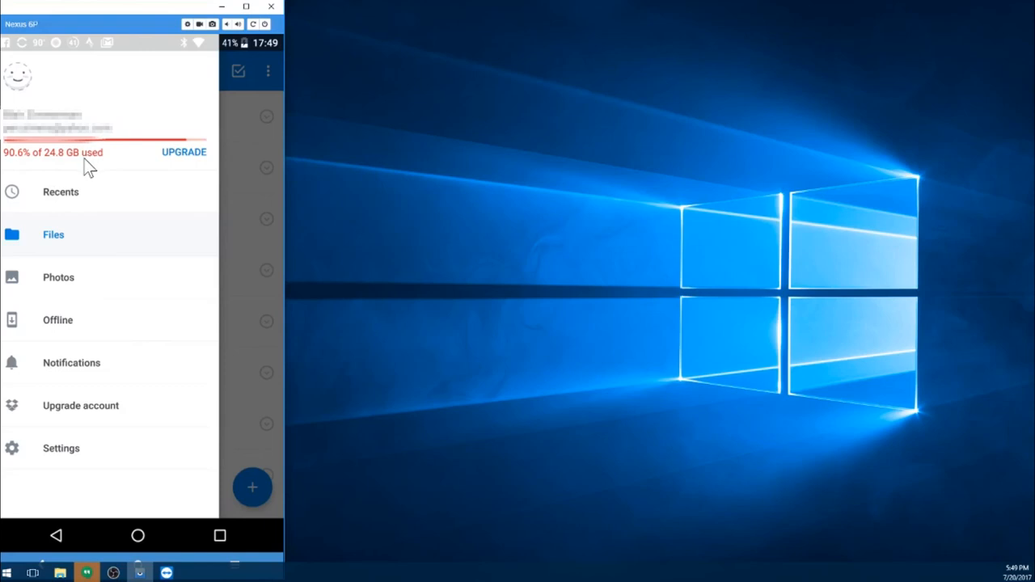
mouse_move(122, 173)
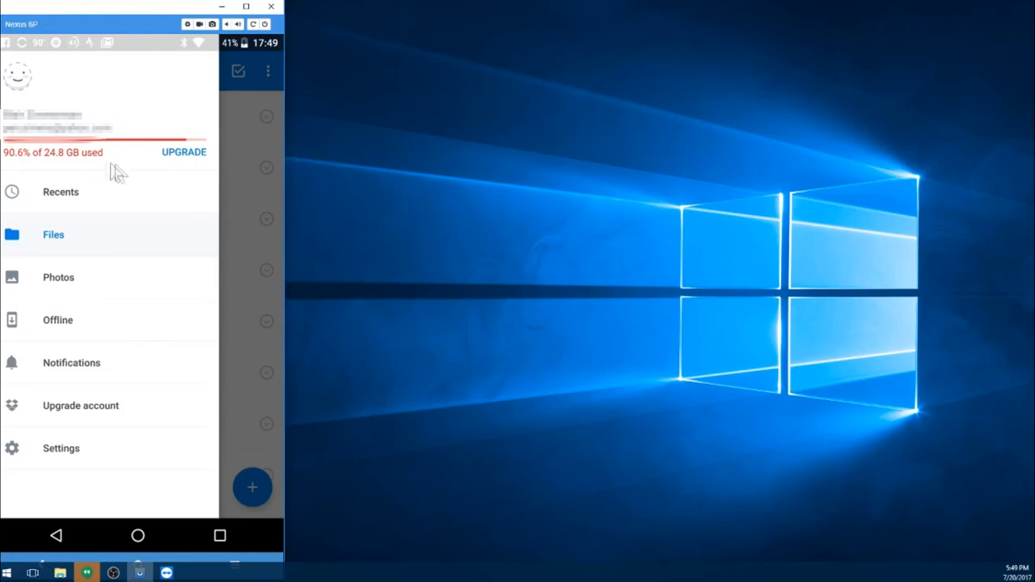
mouse_move(97, 167)
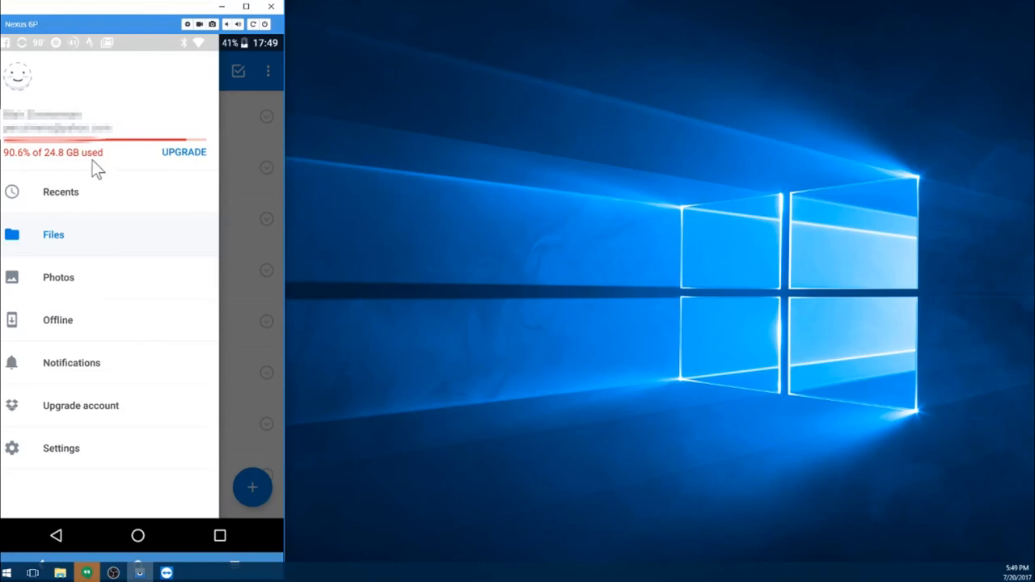
mouse_move(172, 218)
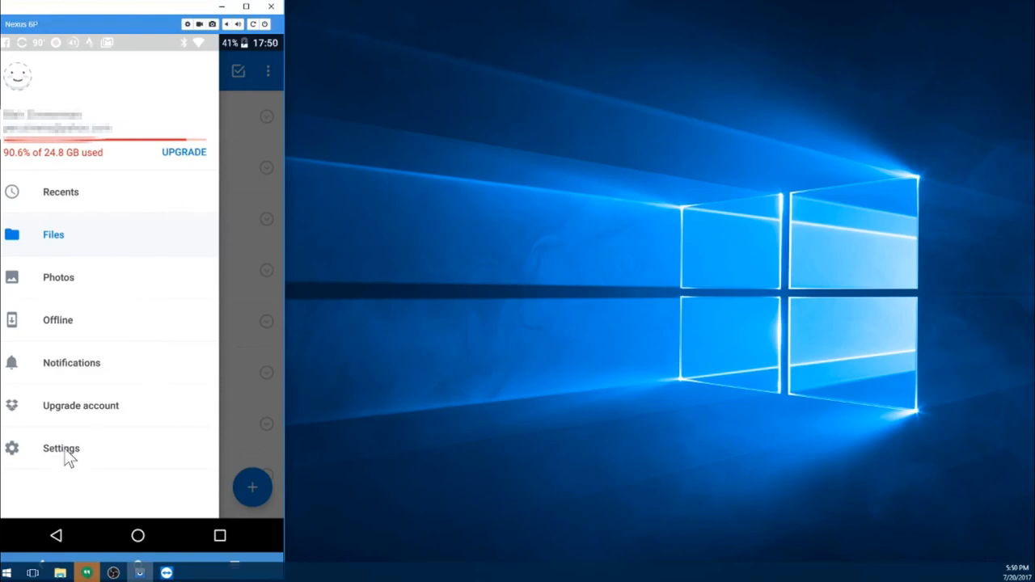
Review Dropbox camera upload settings: photos and videos, Wi-Fi only, battery above 30%
left_click(61, 448)
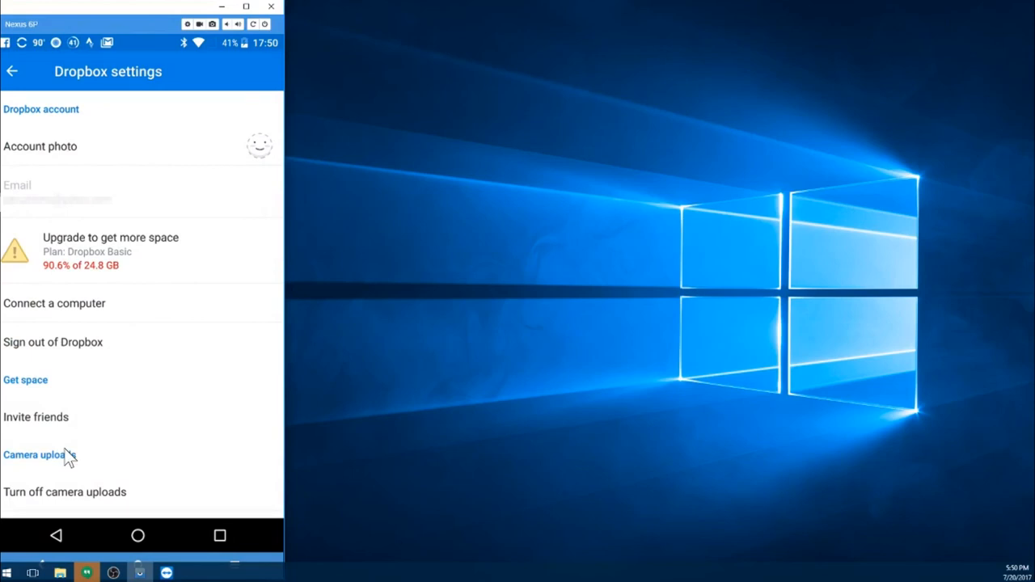
mouse_move(119, 448)
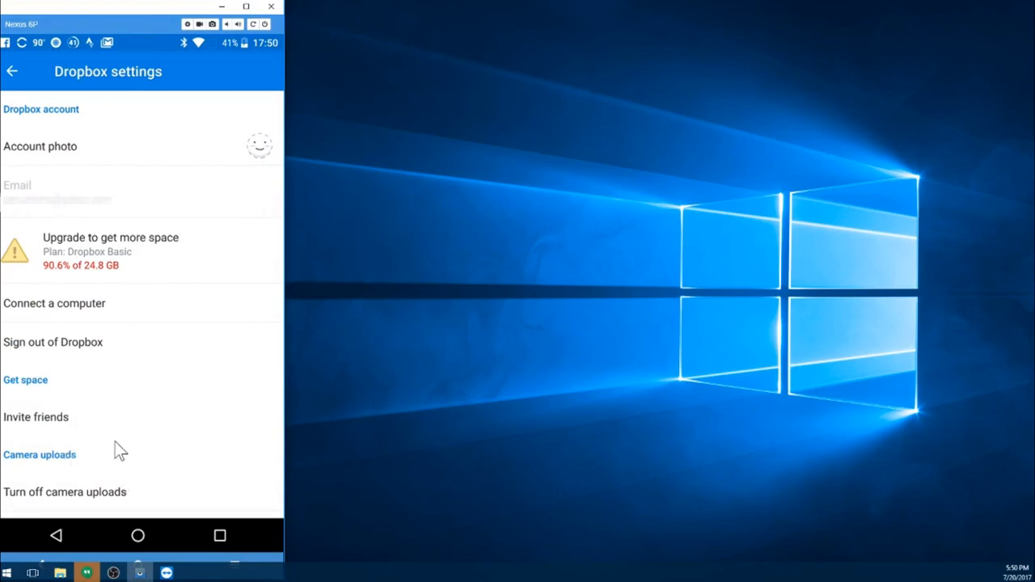
mouse_move(136, 374)
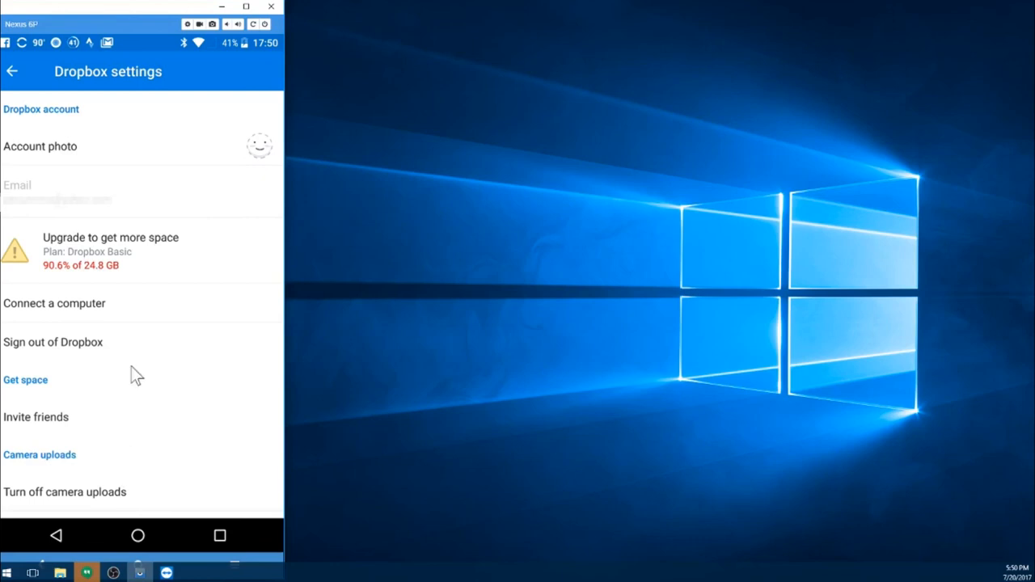
mouse_move(110, 453)
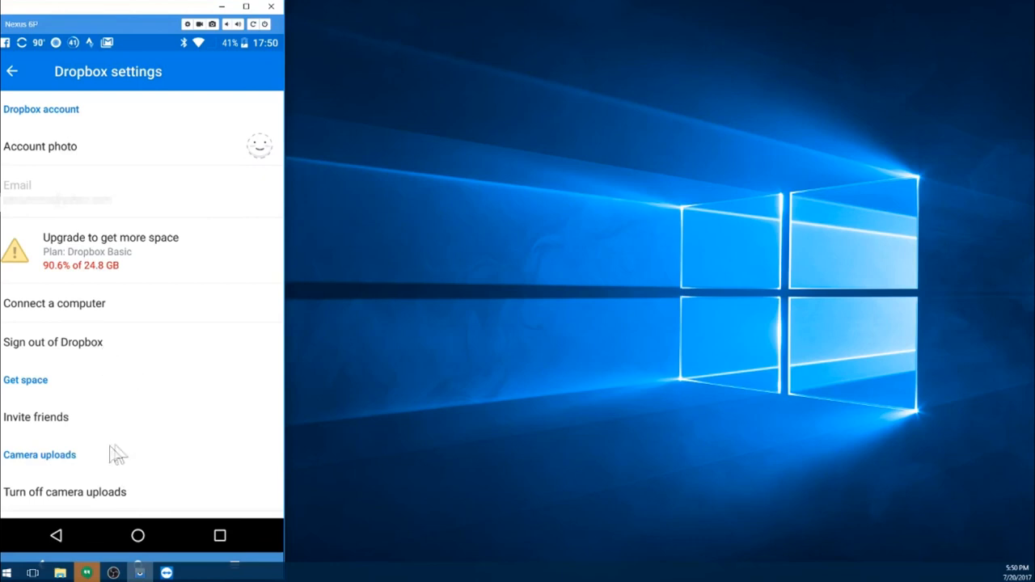
scroll("down", 3)
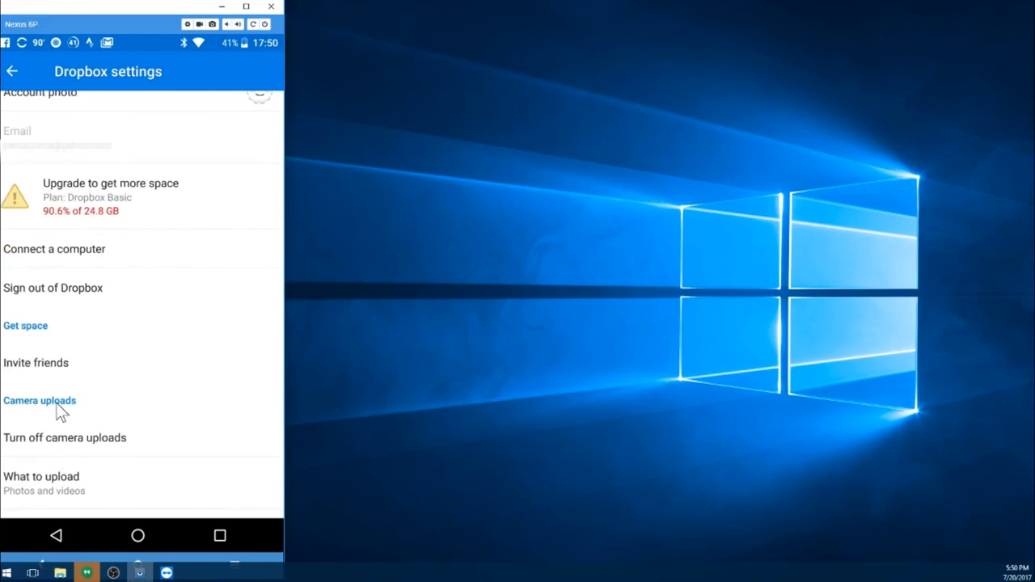
scroll("down", 3)
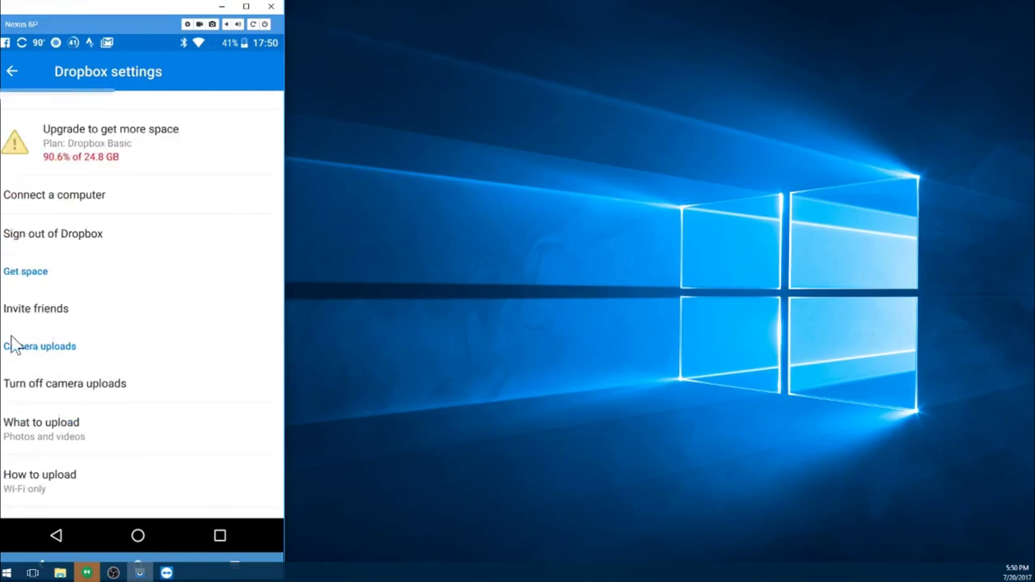
mouse_move(71, 453)
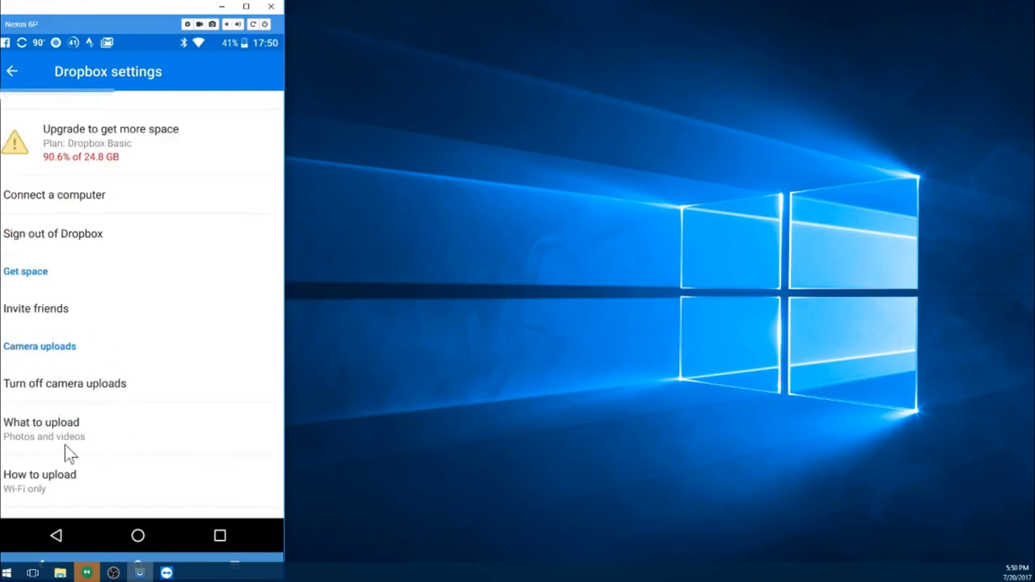
scroll("down", 3)
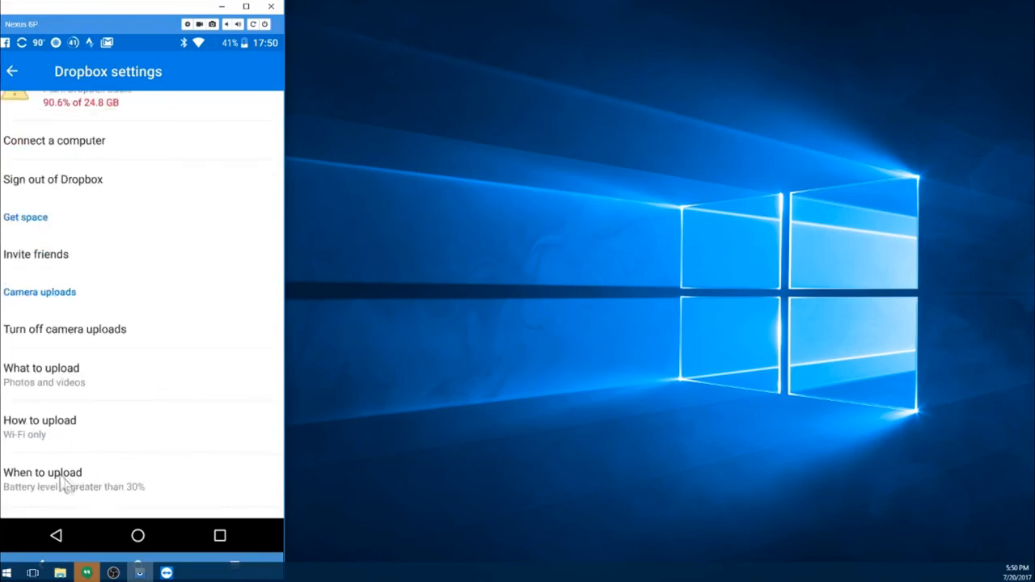
mouse_move(54, 434)
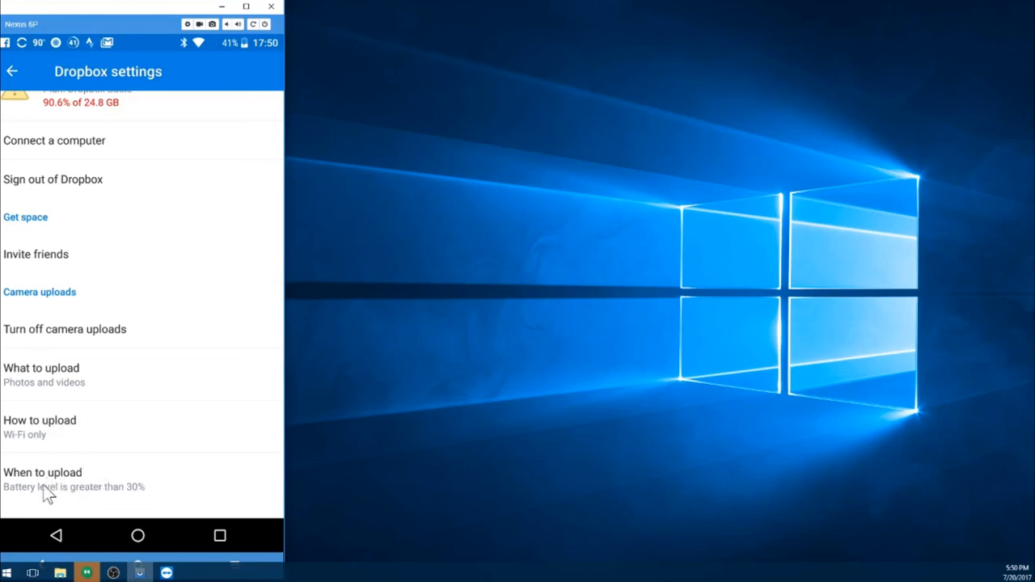
mouse_move(123, 495)
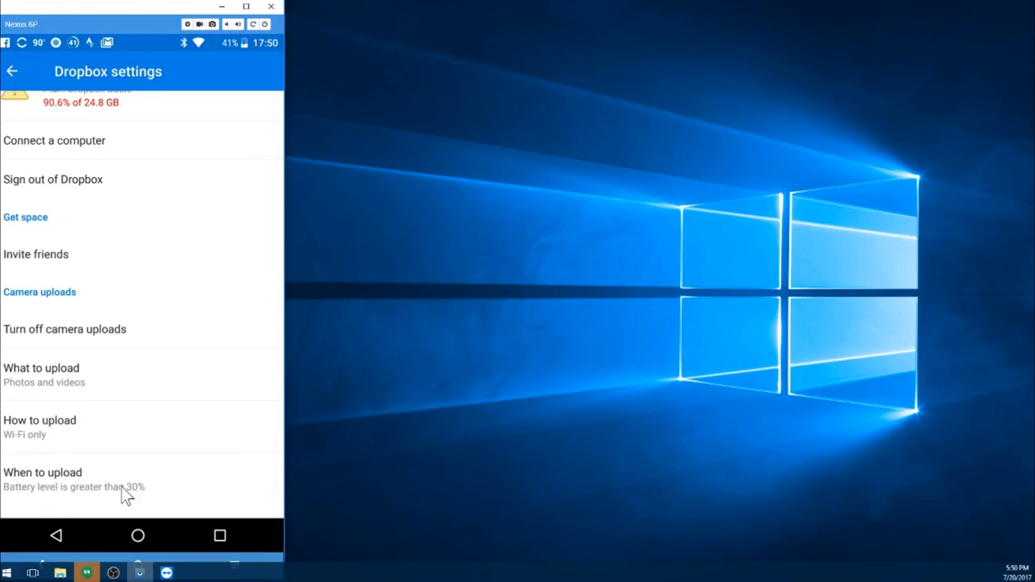
left_click(42, 472)
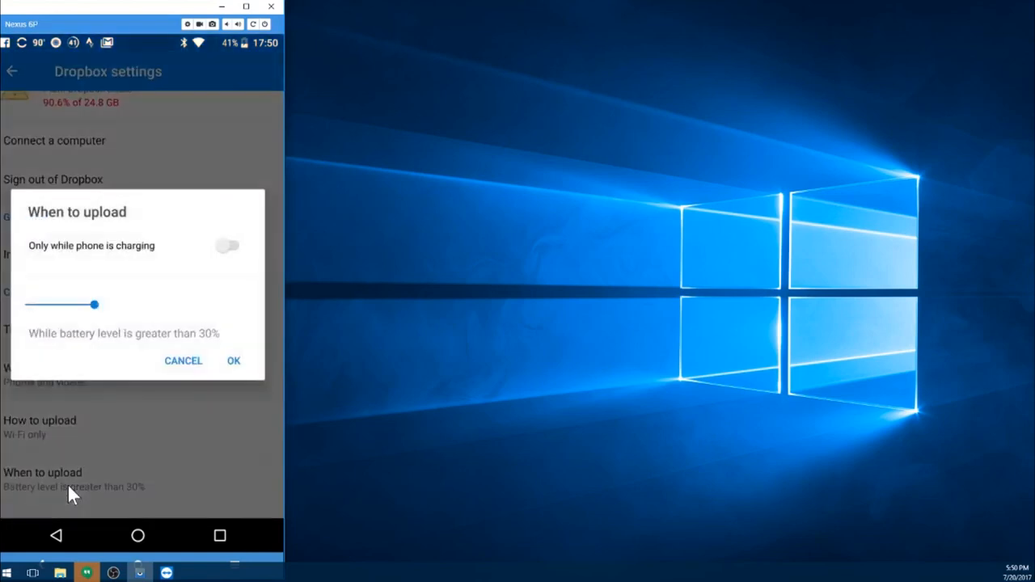
mouse_move(199, 260)
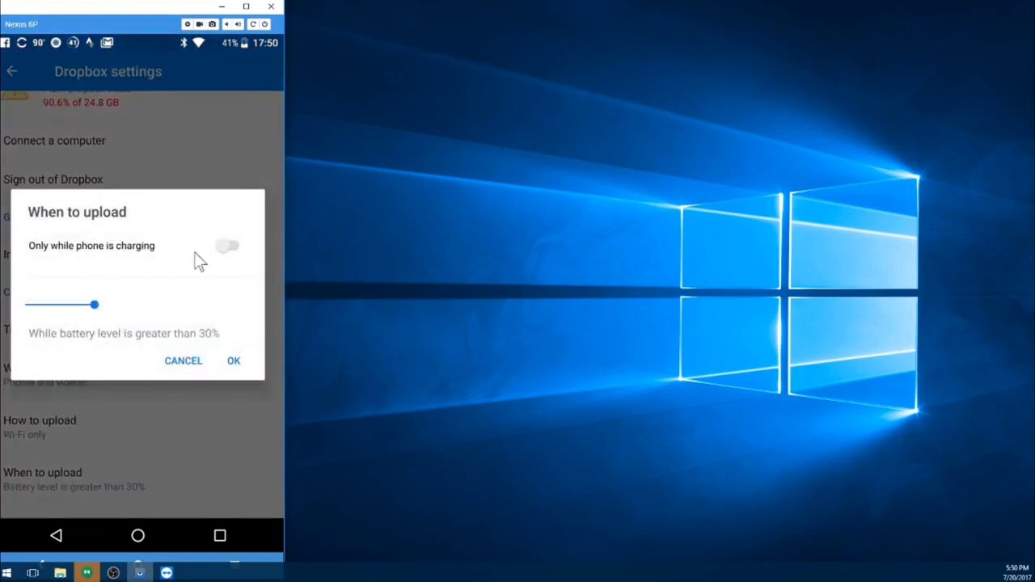
mouse_move(198, 371)
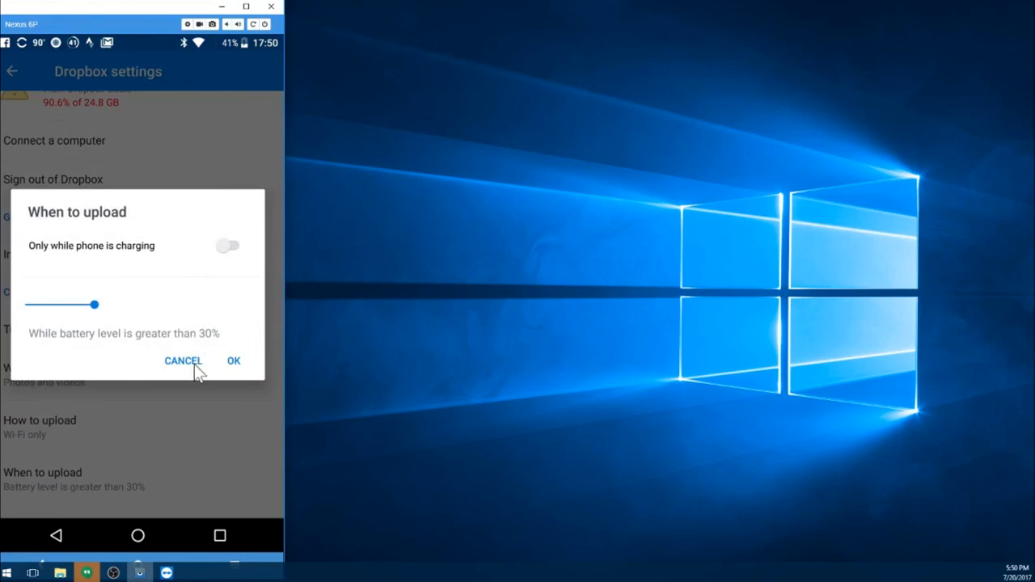
mouse_move(188, 371)
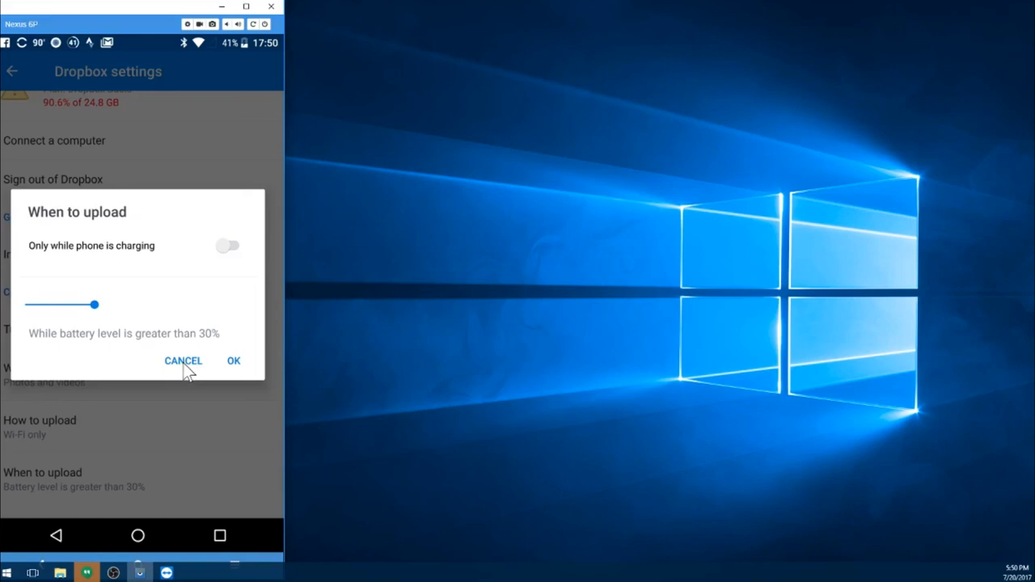
left_click(183, 361)
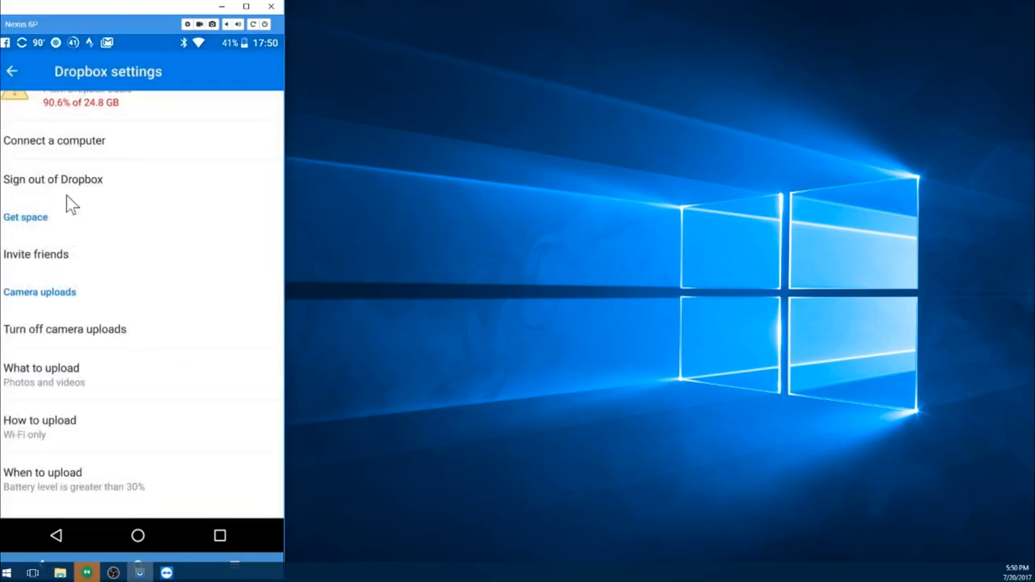
mouse_move(138, 535)
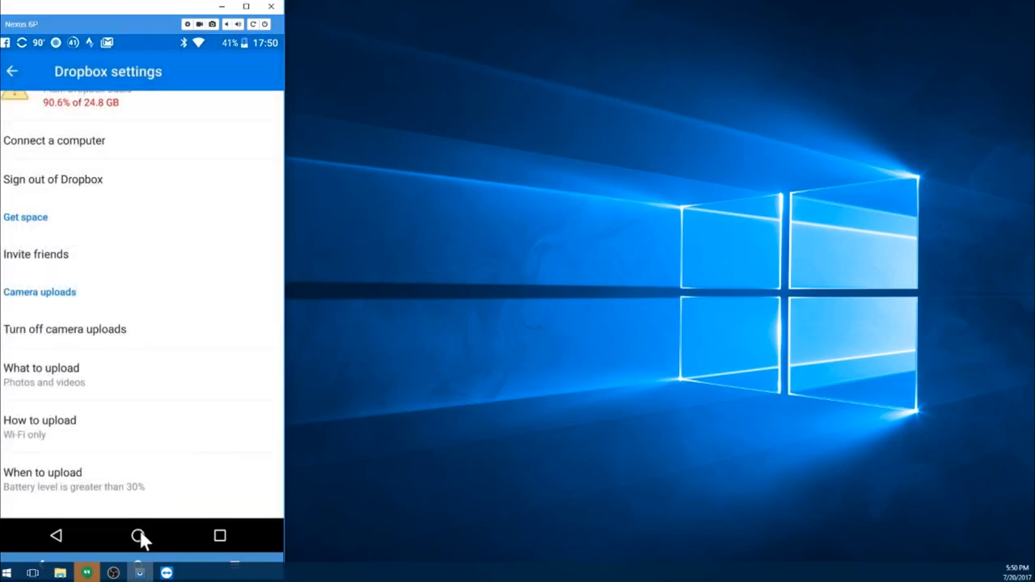
Launch MEGA from the Cloud Storage folder to view its Cloud Drive folders
left_click(141, 536)
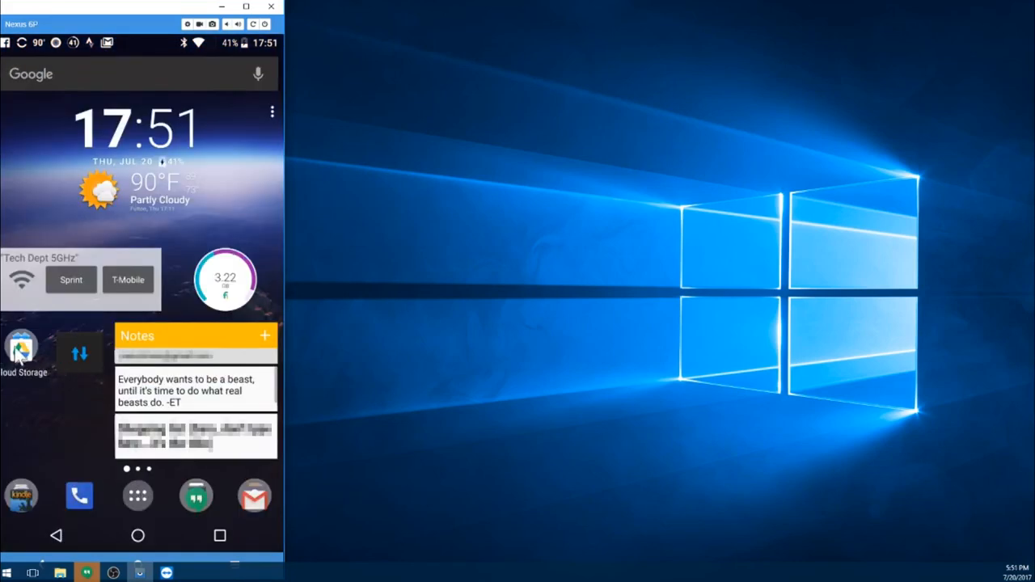
left_click(21, 349)
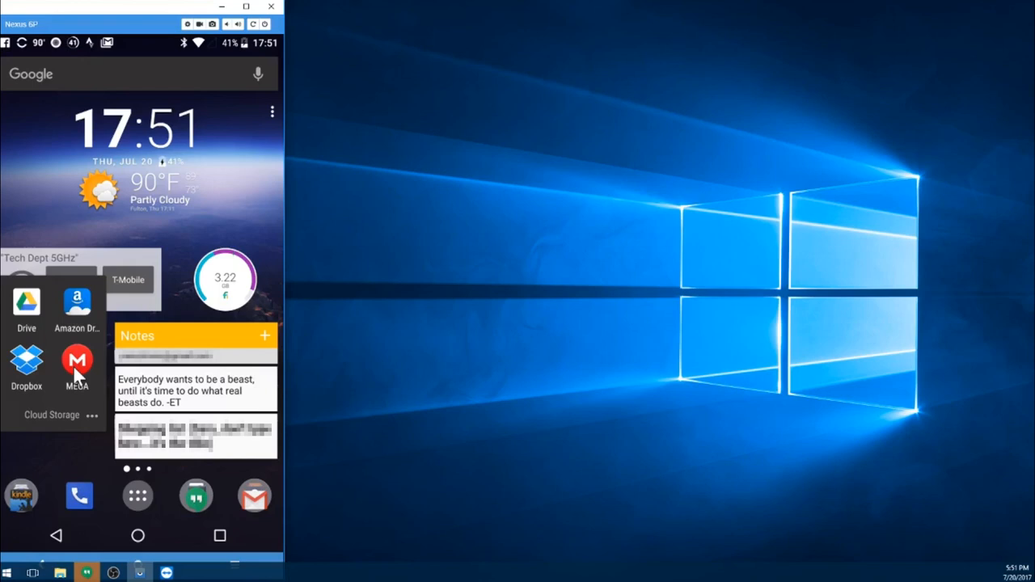
left_click(76, 363)
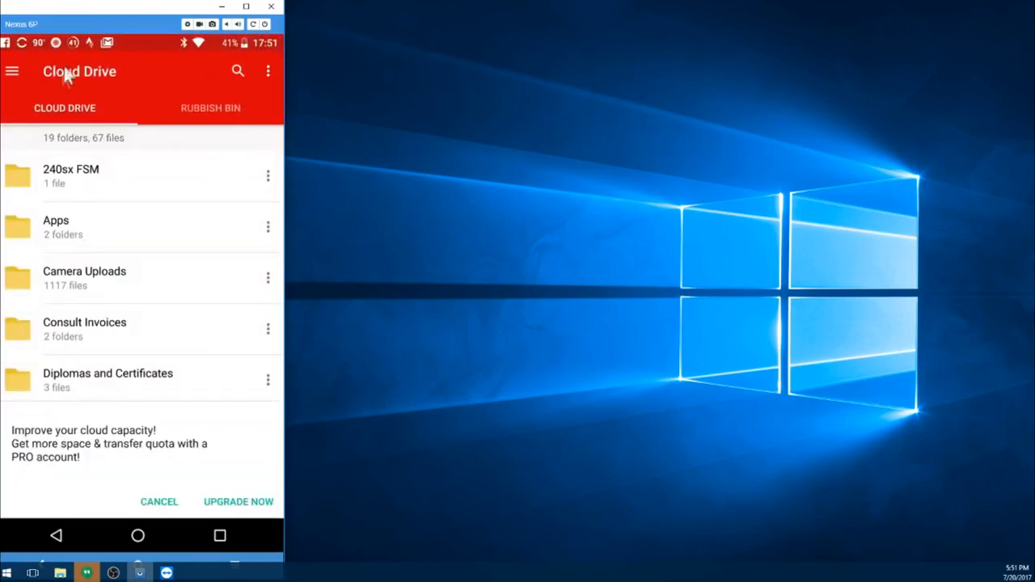
Check MEGA Camera Uploads settings: Wi-Fi only, photos only, only when charging
left_click(12, 72)
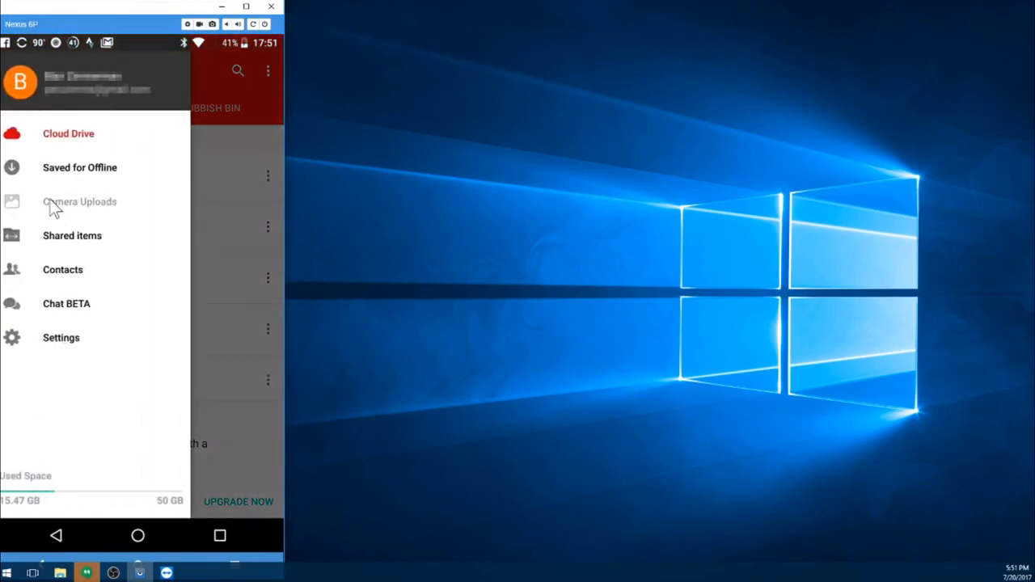
left_click(79, 201)
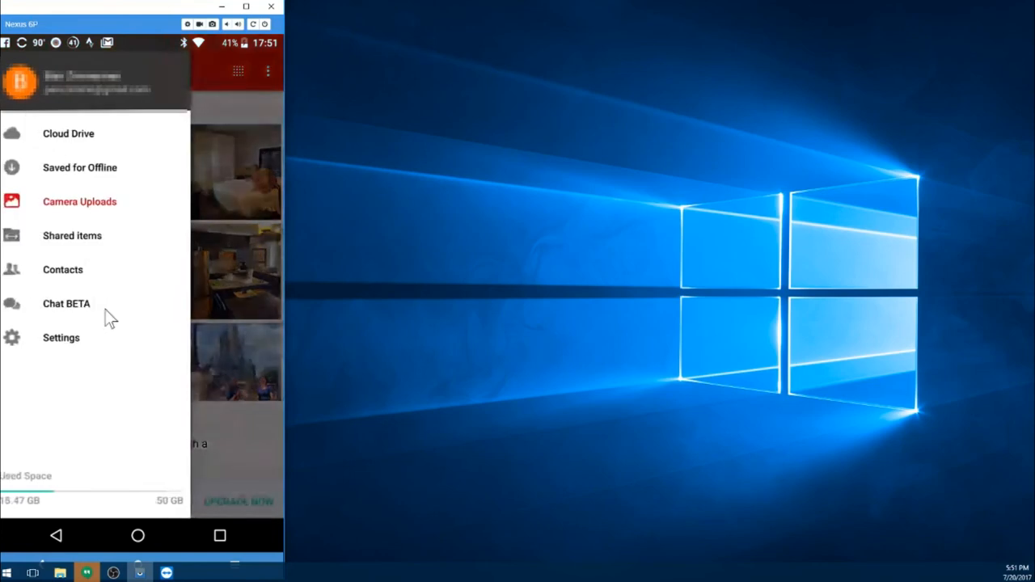
left_click(61, 337)
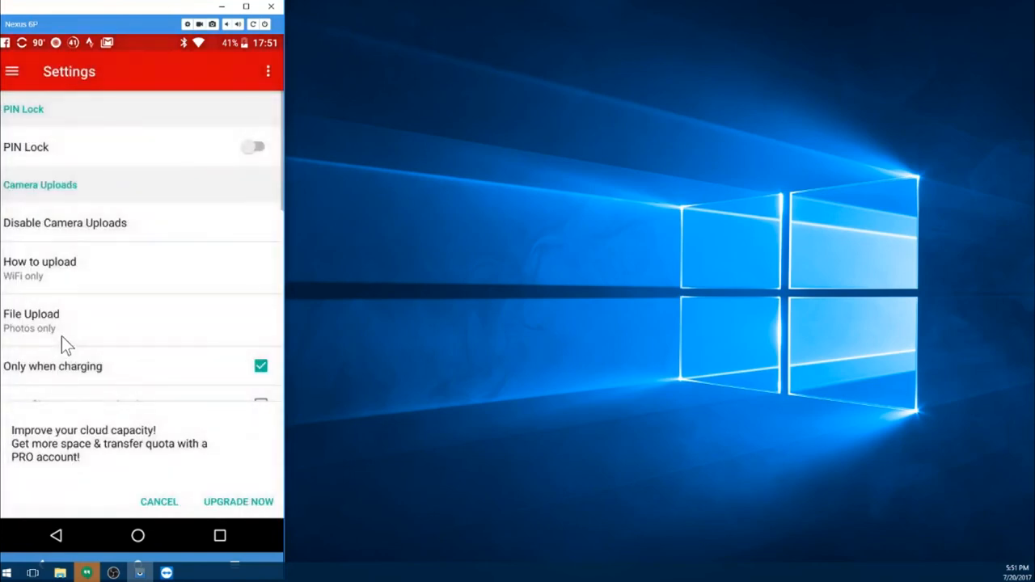
mouse_move(117, 341)
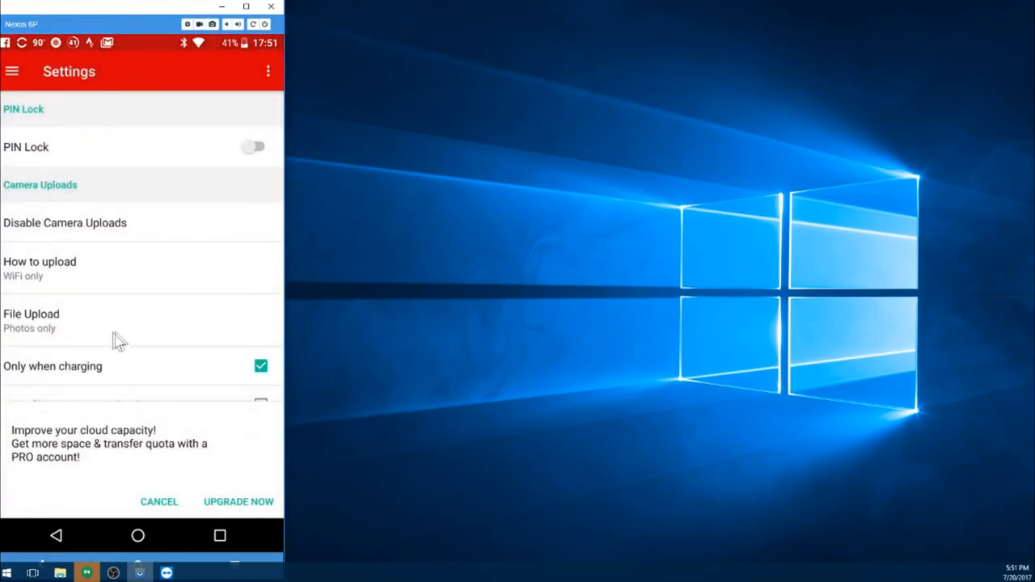
mouse_move(88, 331)
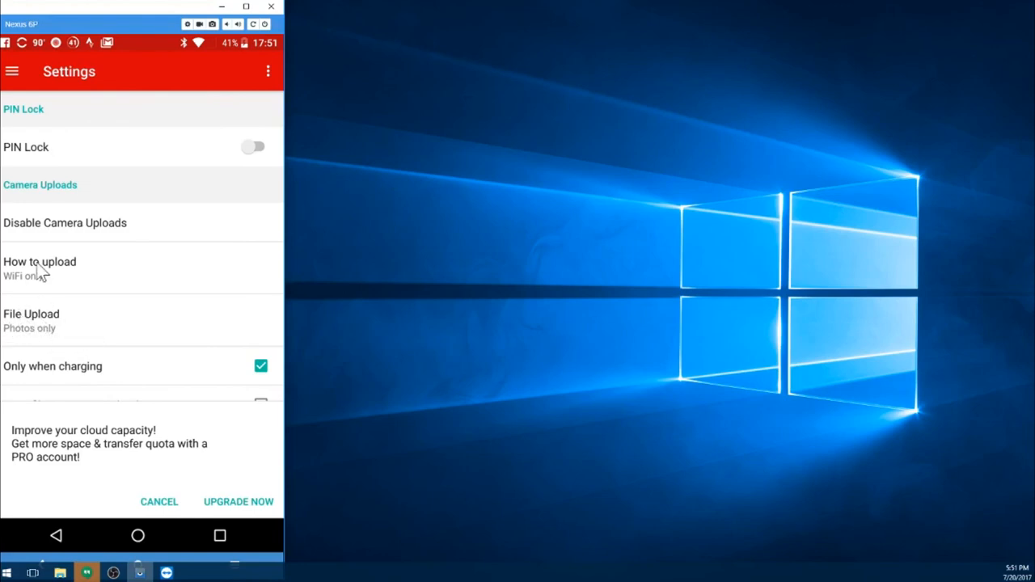
mouse_move(106, 297)
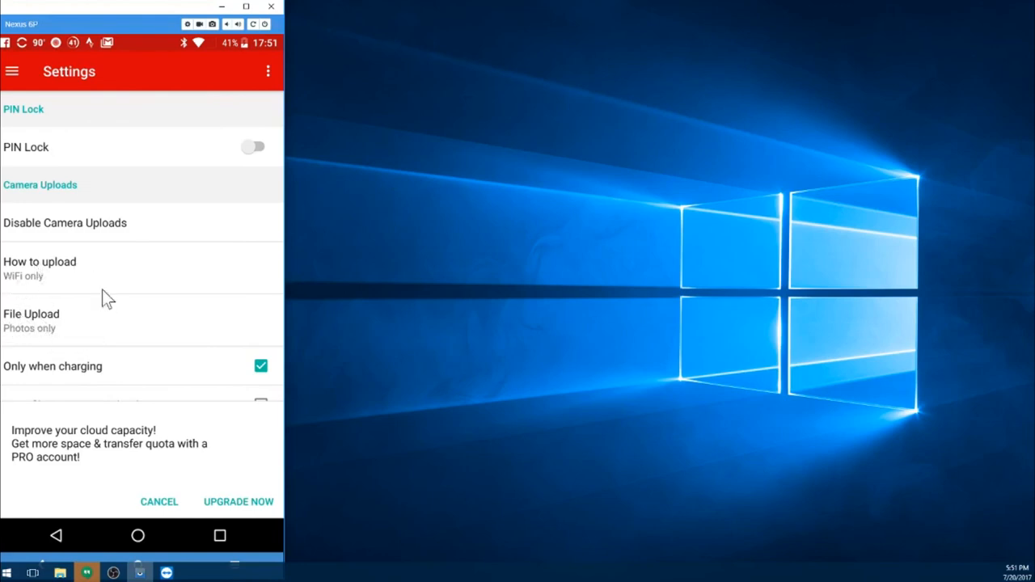
left_click(138, 536)
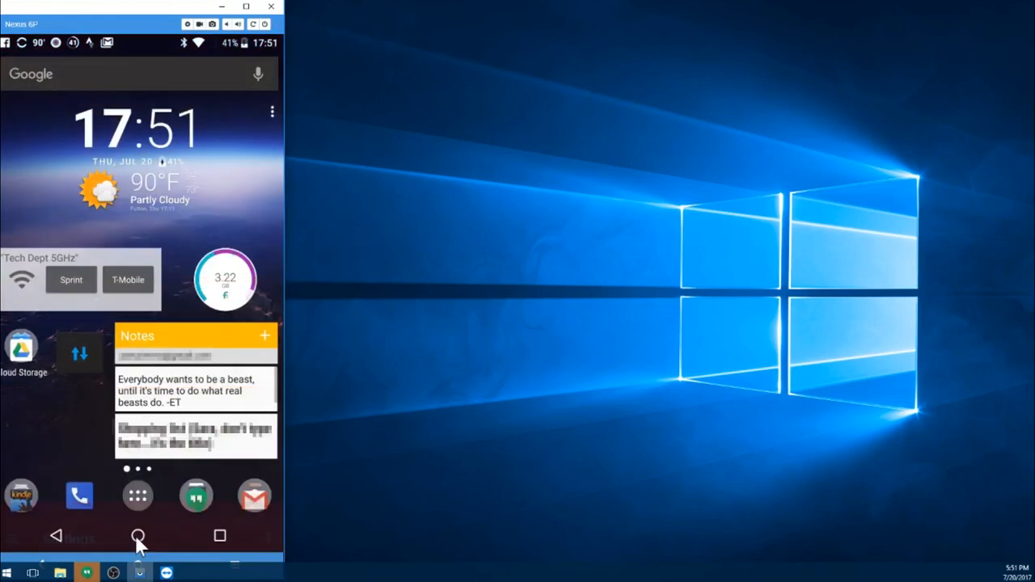